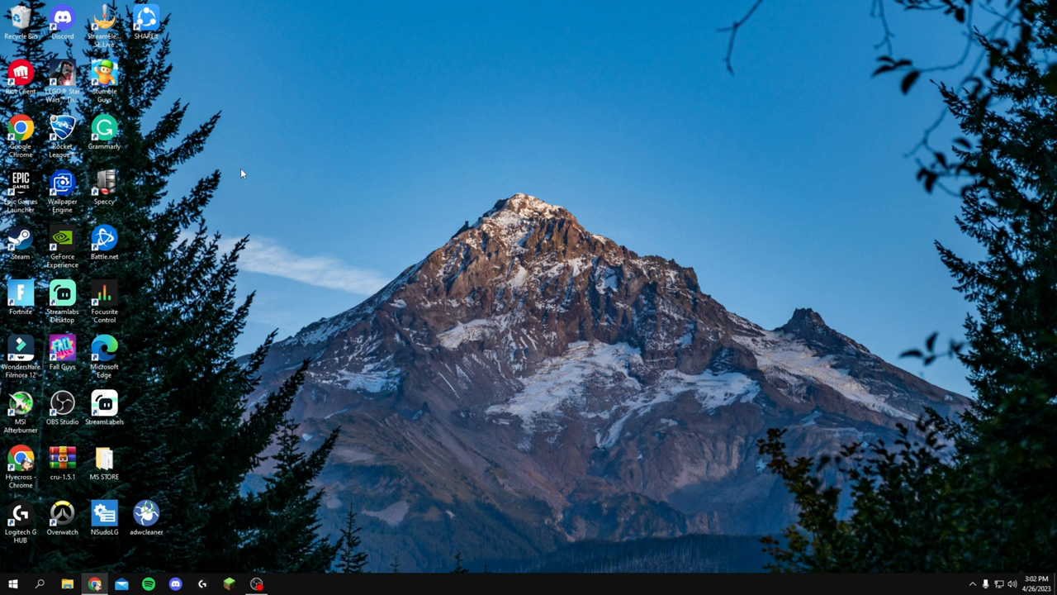
pyautogui.moveTo(589, 322)
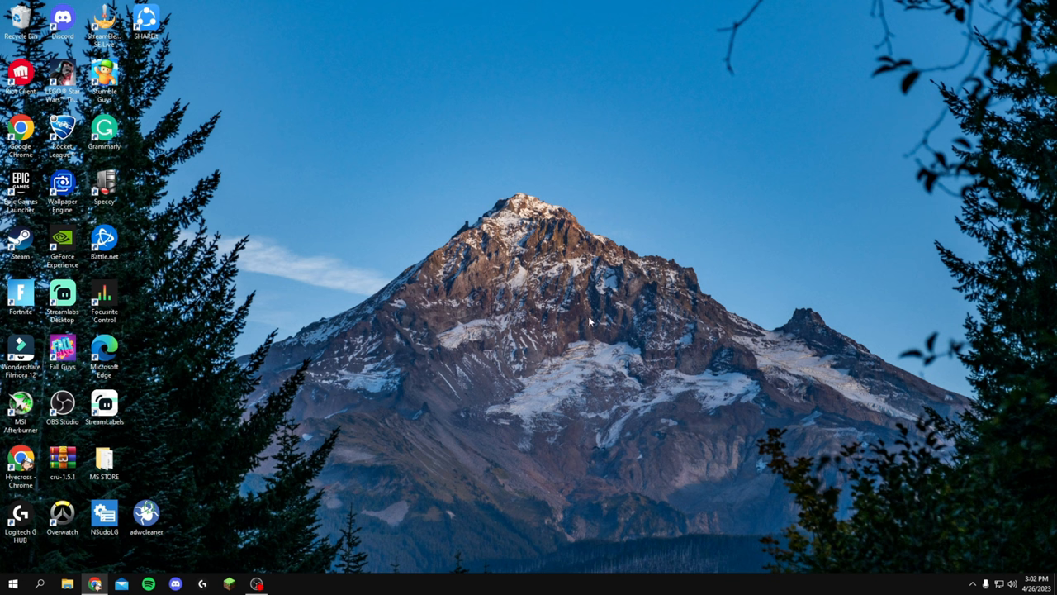
# - Launch GeForce Experience and check drivers, confirming Game Ready Driver 531.68 is current
pyautogui.click(104, 240)
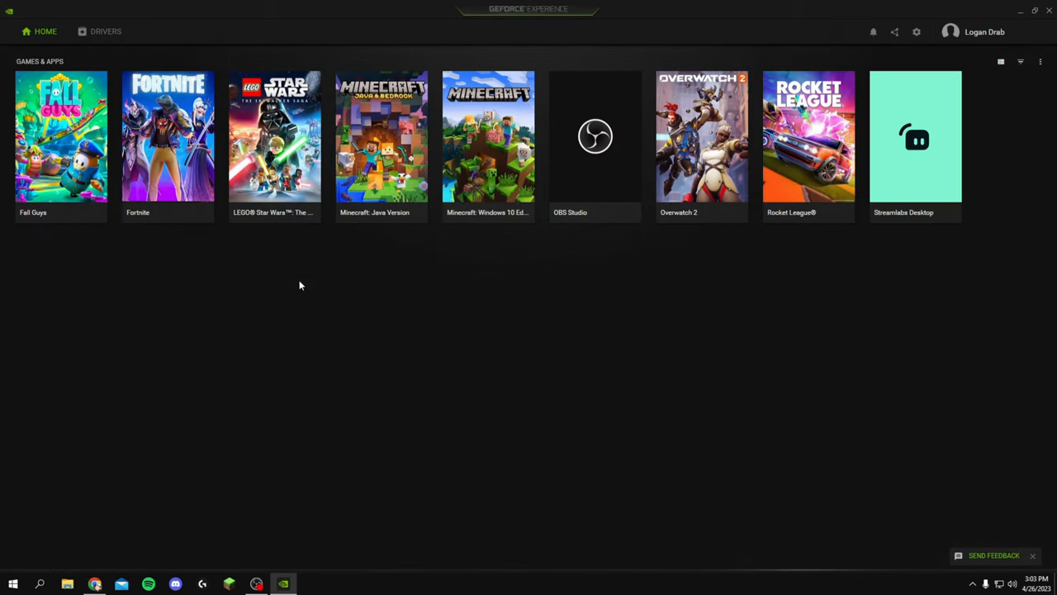
pyautogui.click(105, 32)
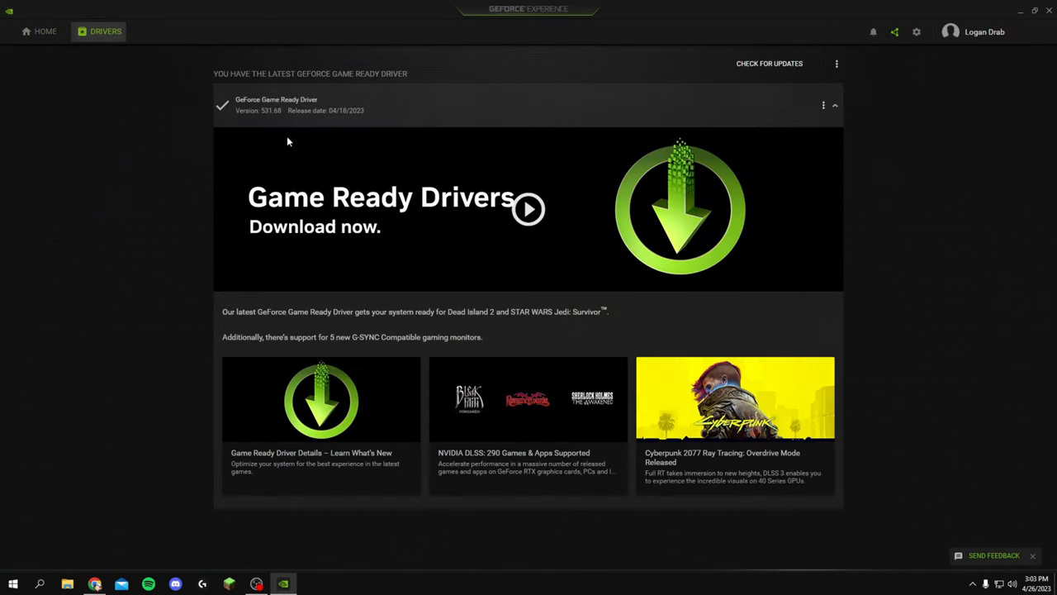
pyautogui.moveTo(453, 153)
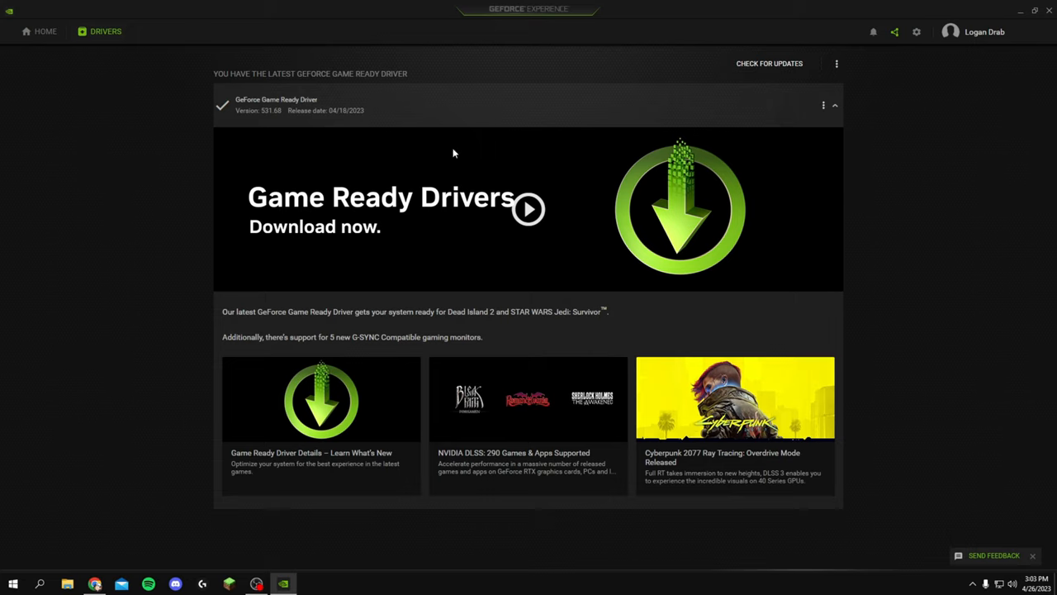
pyautogui.moveTo(489, 134)
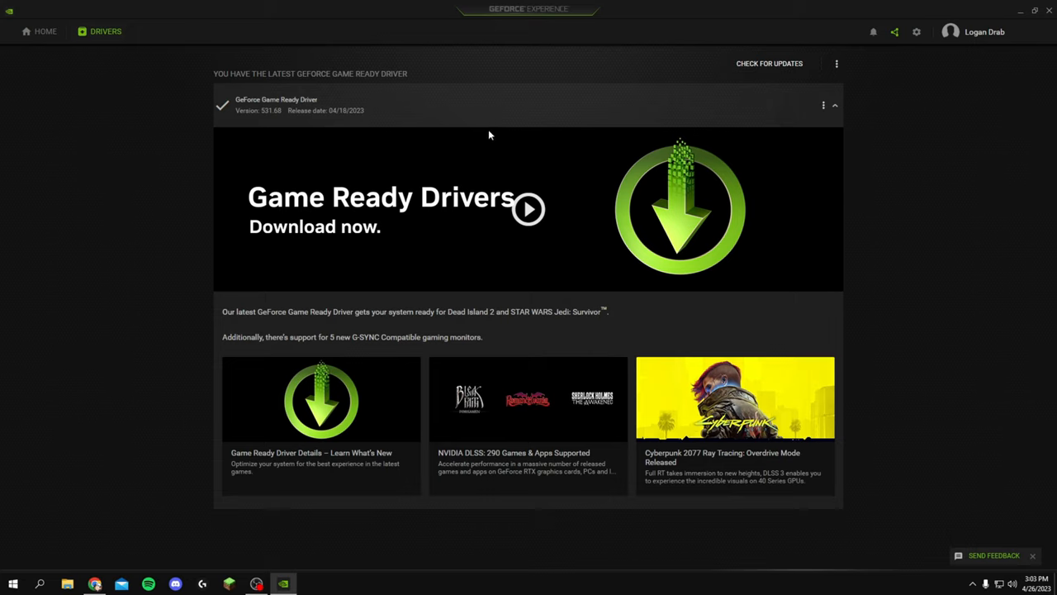
pyautogui.click(768, 64)
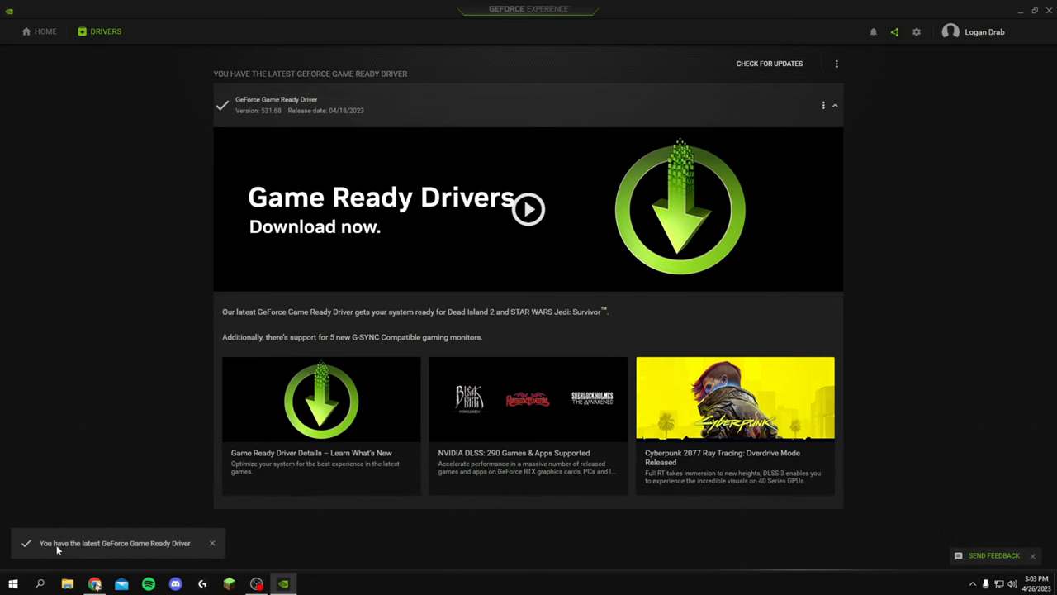
pyautogui.moveTo(152, 551)
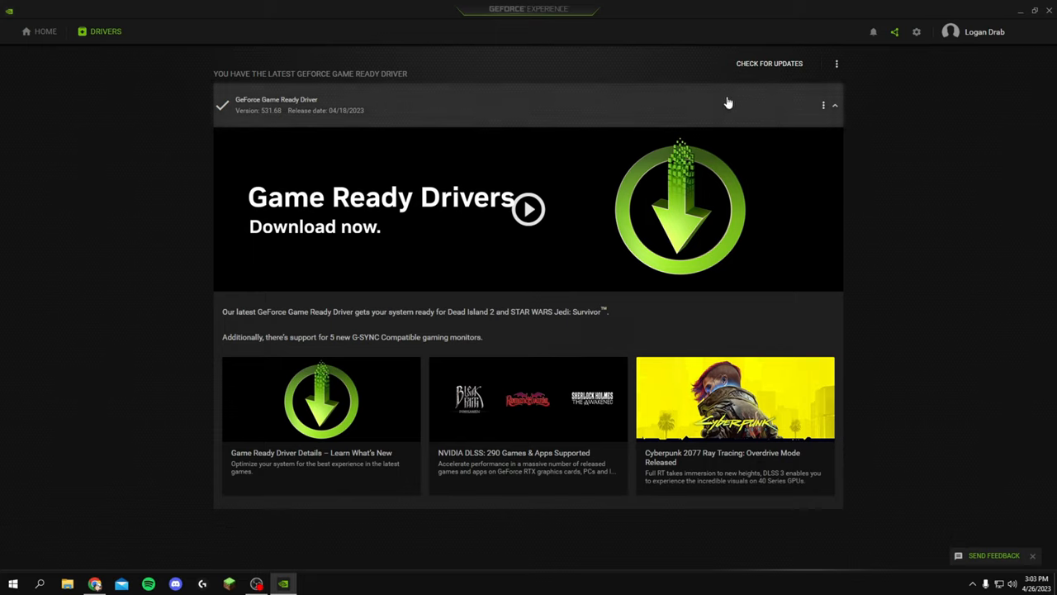
pyautogui.moveTo(749, 105)
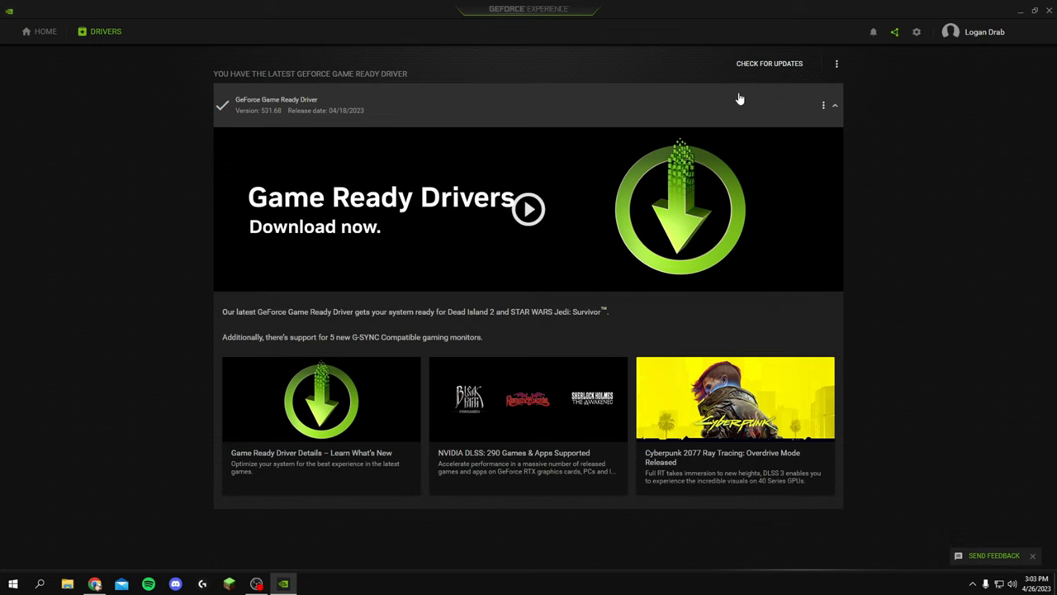
pyautogui.moveTo(895, 31)
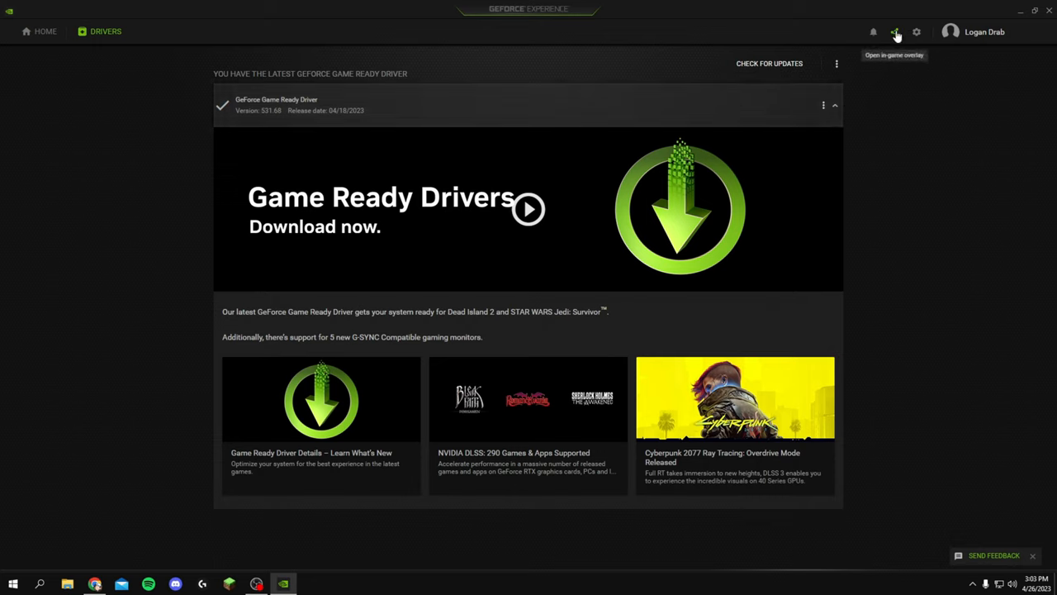
# - Open the GeForce Experience in-game overlay to review Performance settings with automatic tuning
pyautogui.click(896, 31)
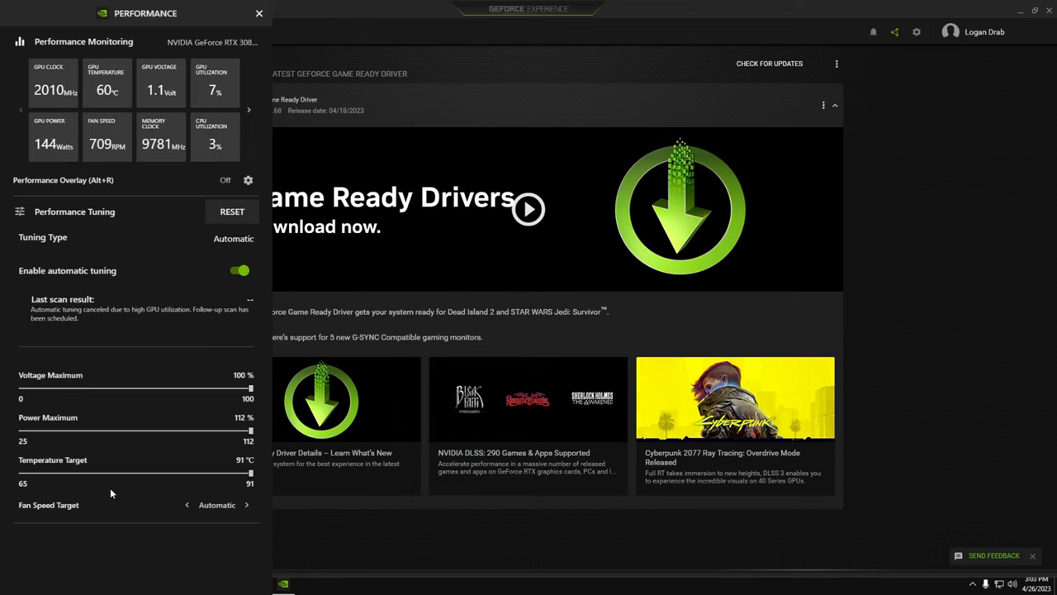
pyautogui.moveTo(82, 528)
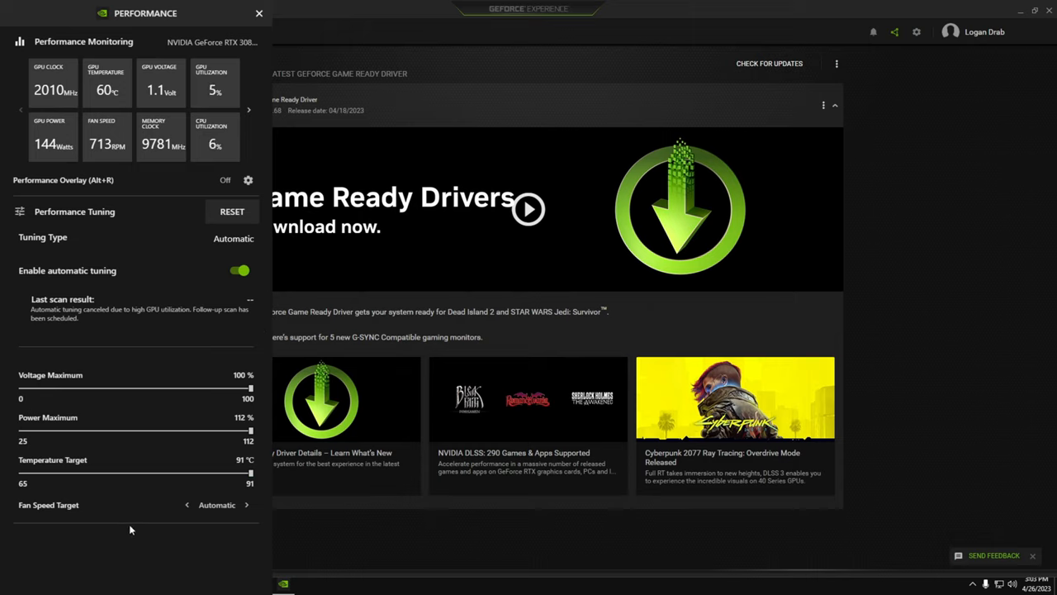
pyautogui.moveTo(218, 260)
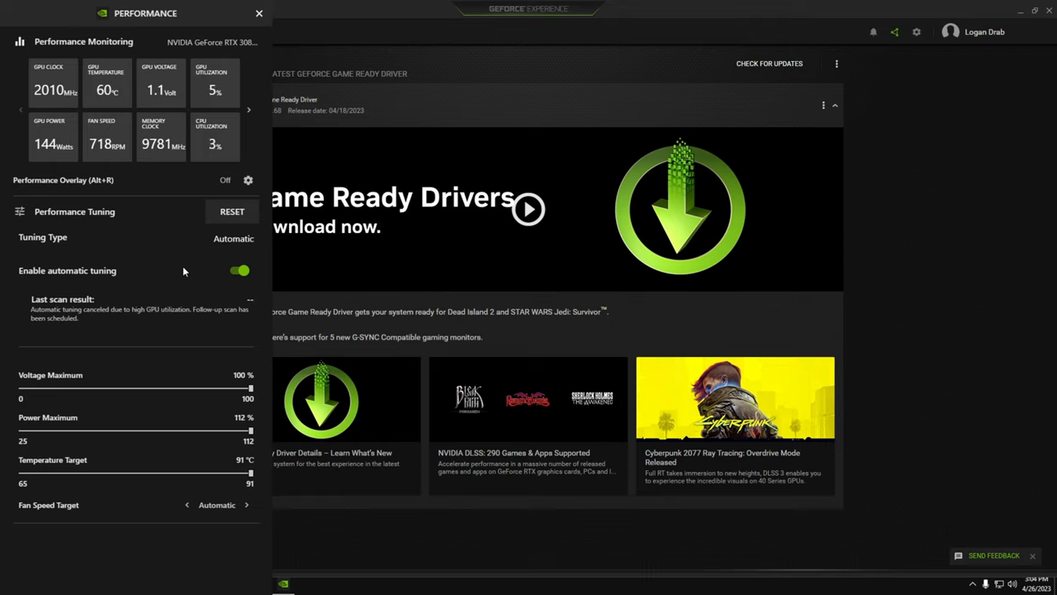
pyautogui.moveTo(188, 284)
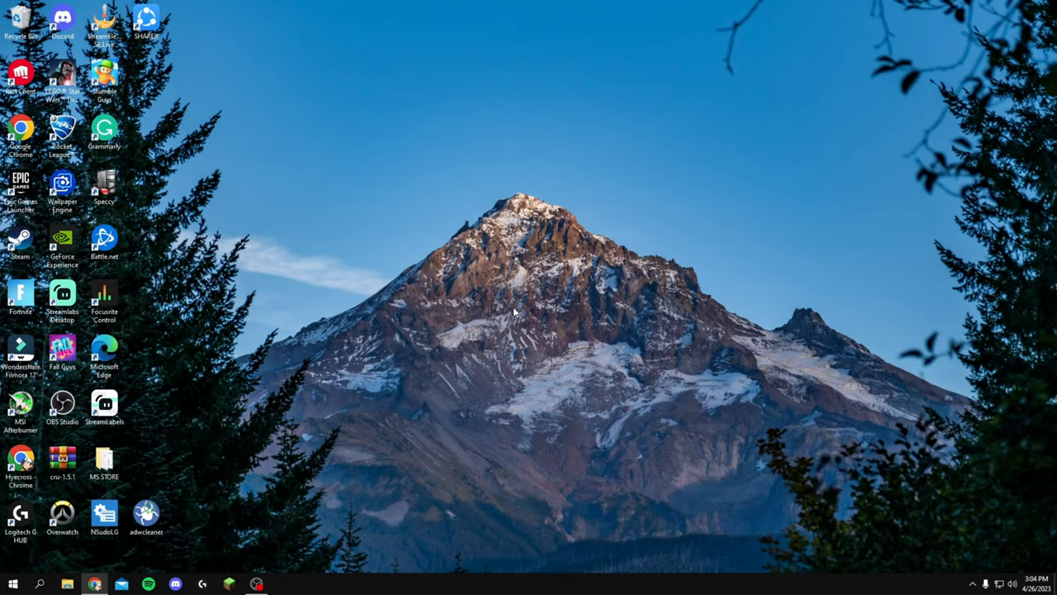
# - Open NVIDIA Control Panel's Manage 3D Settings and browse Antialiasing, Anisotropic filtering and further global settings
pyautogui.rightClick(514, 312)
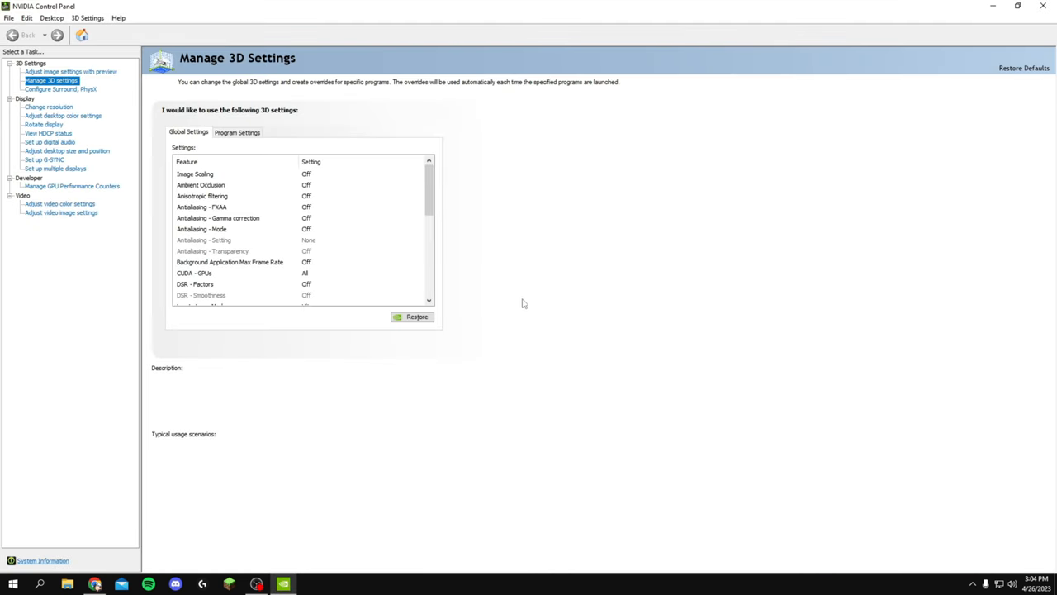
pyautogui.click(194, 174)
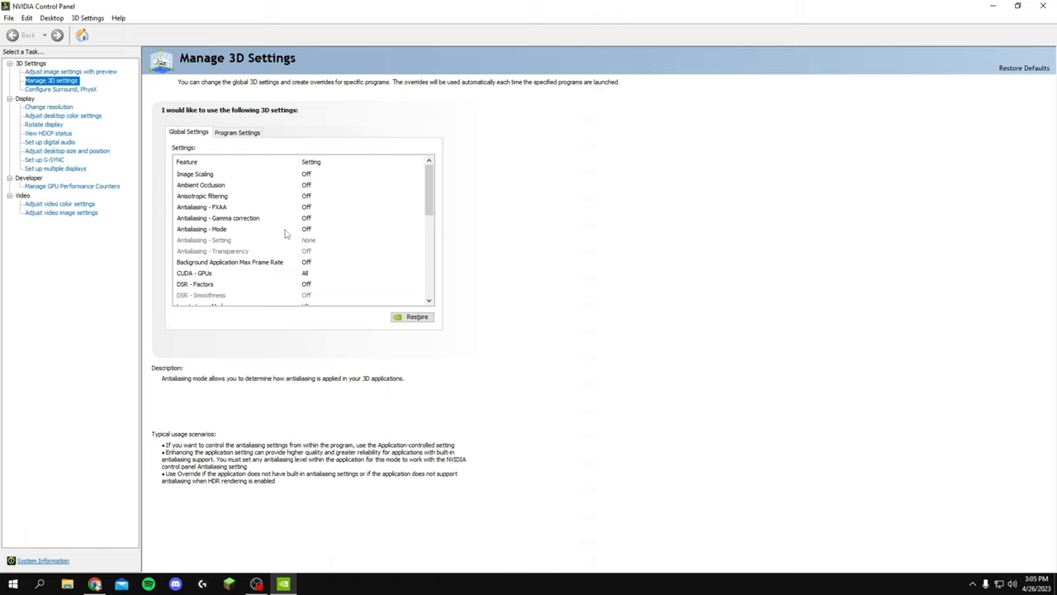
pyautogui.click(201, 195)
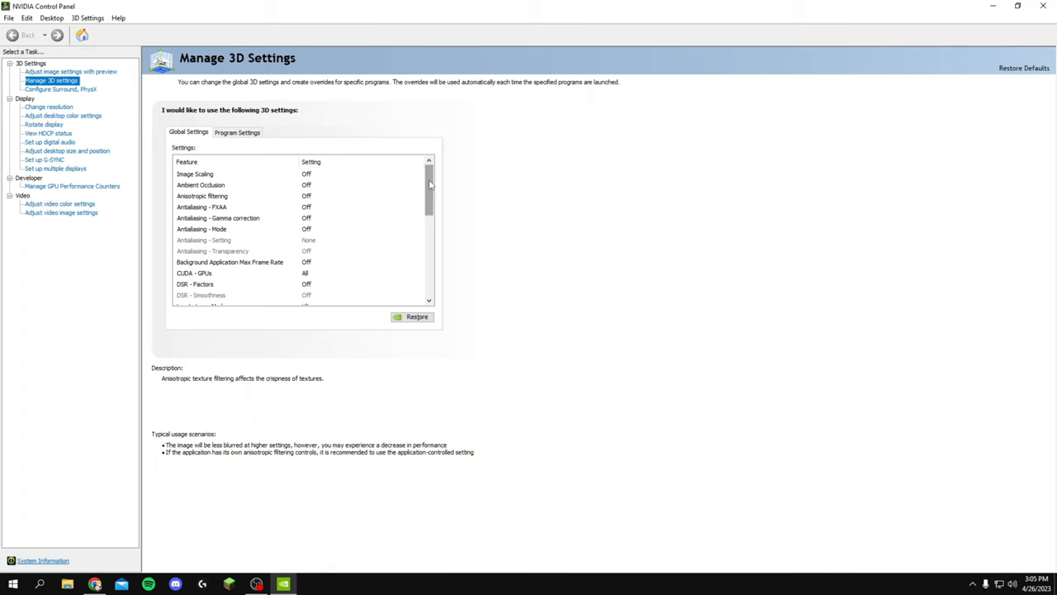
pyautogui.scroll(-3)
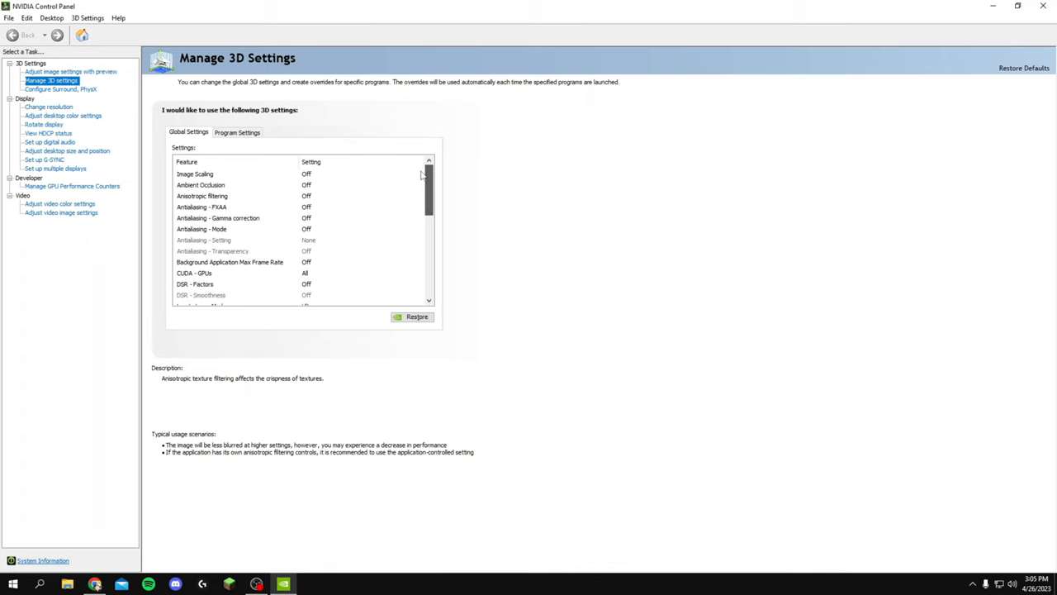
pyautogui.scroll(-3)
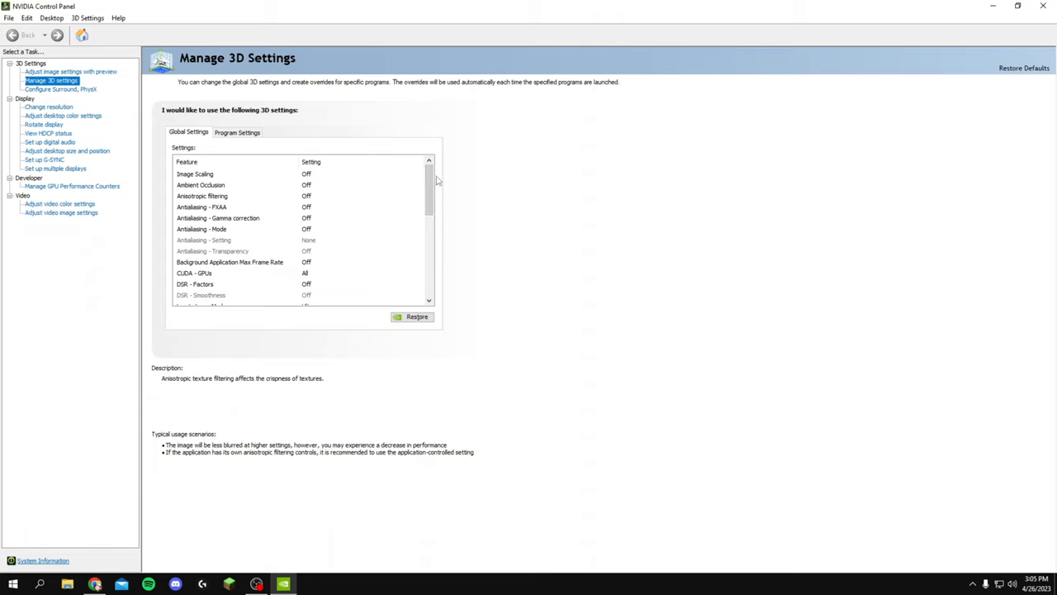
pyautogui.scroll(-3)
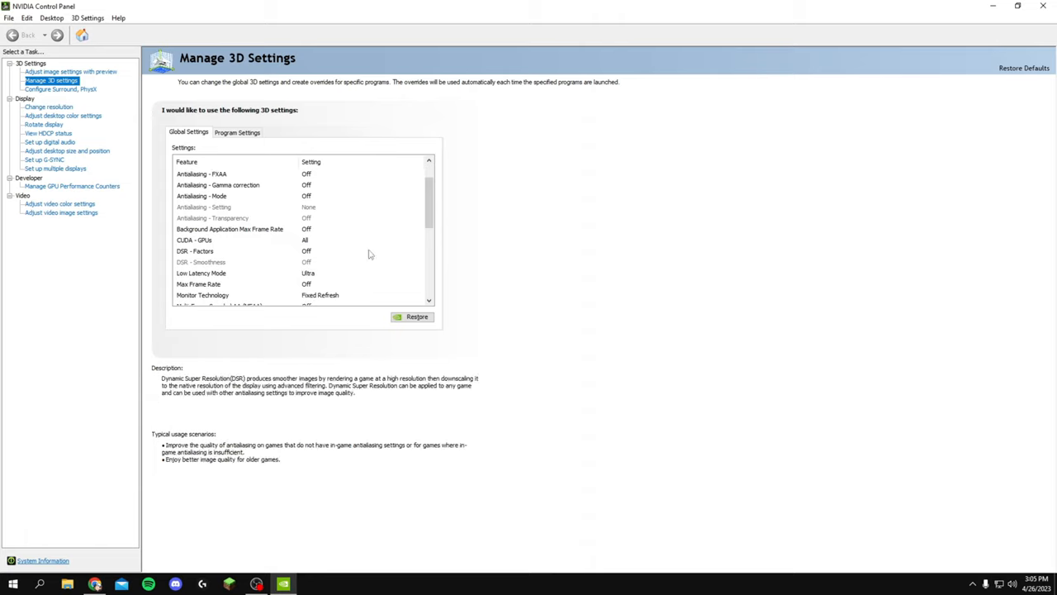
# - Review Low Latency Mode through Preferred refresh rate, leaving refresh rate at Highest available
pyautogui.click(200, 272)
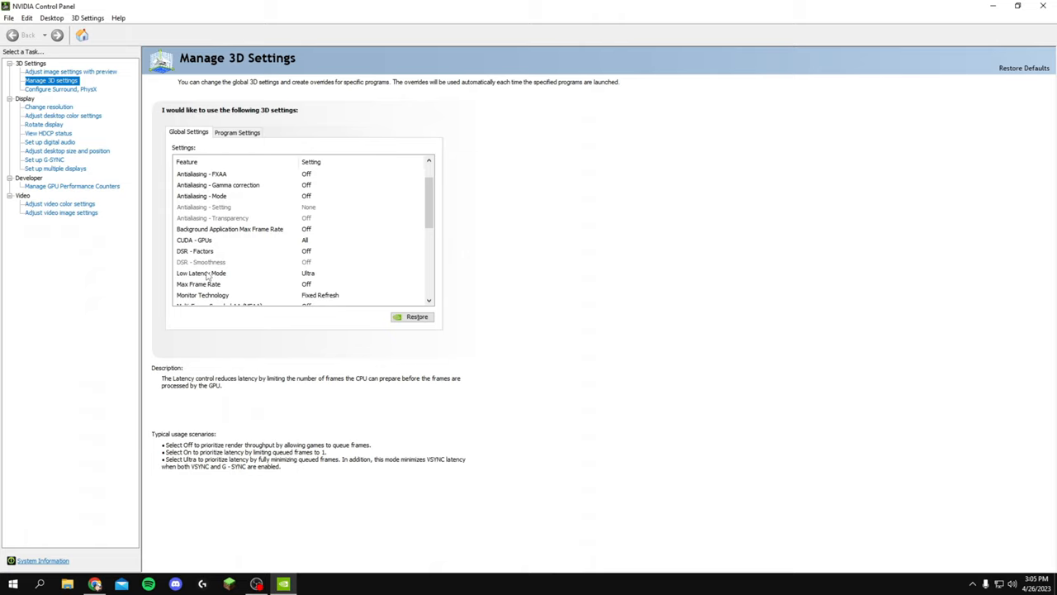
pyautogui.click(202, 295)
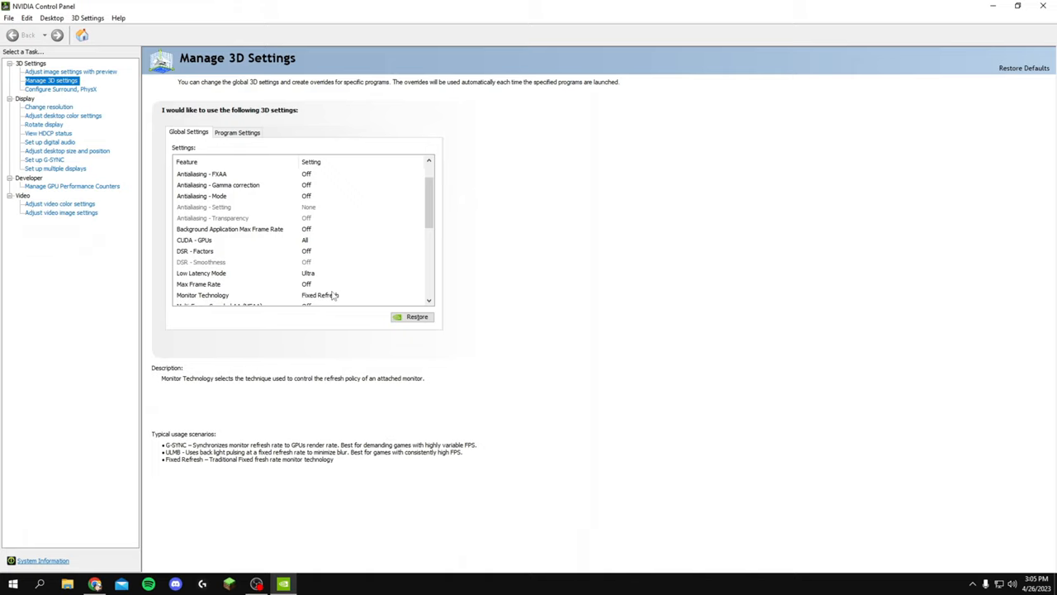
pyautogui.moveTo(320, 299)
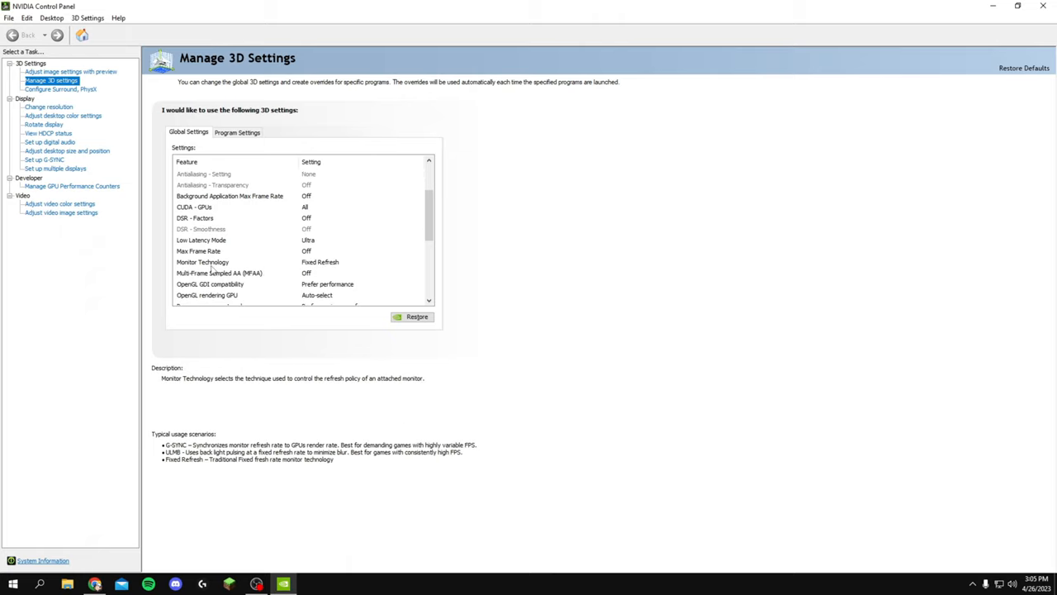
pyautogui.click(219, 273)
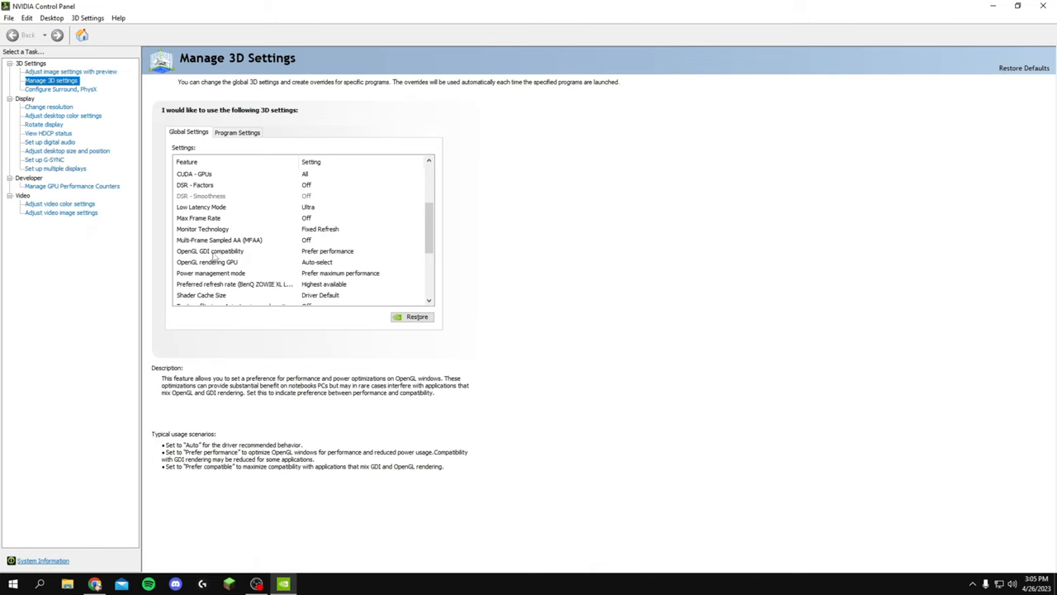
pyautogui.moveTo(252, 259)
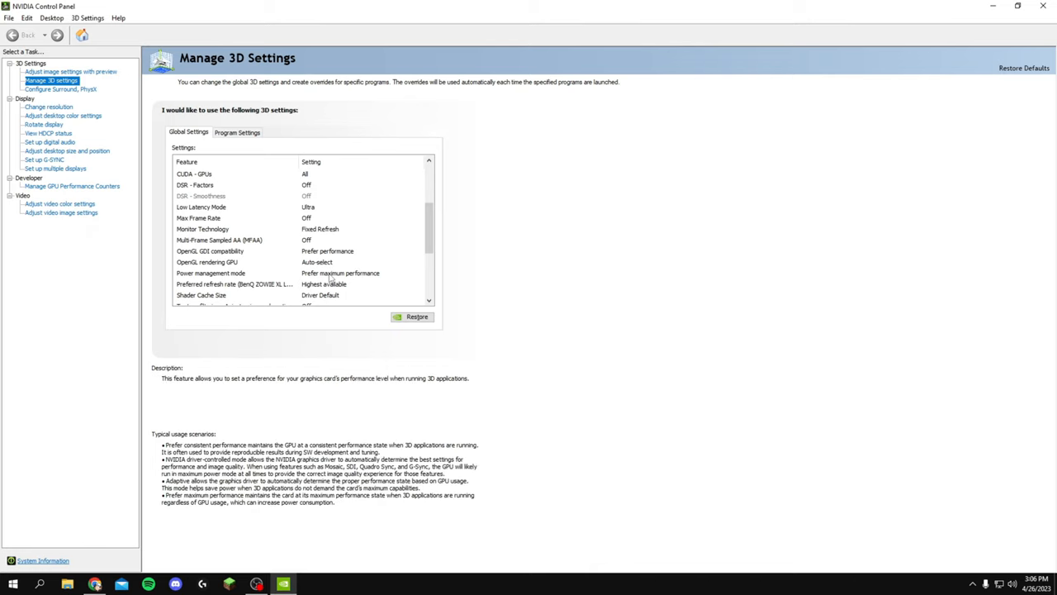
pyautogui.click(210, 250)
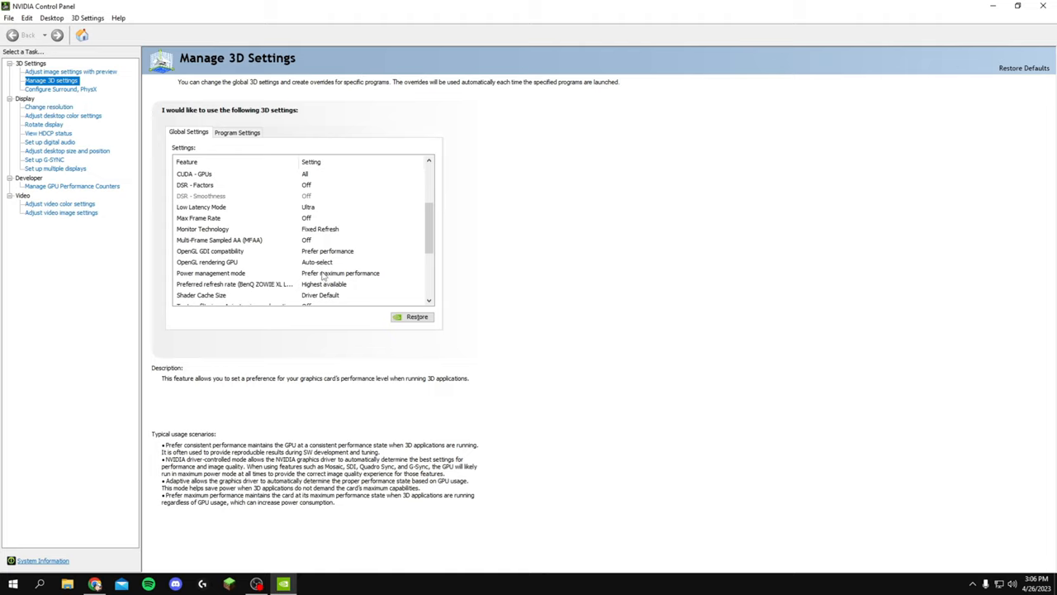
pyautogui.click(234, 283)
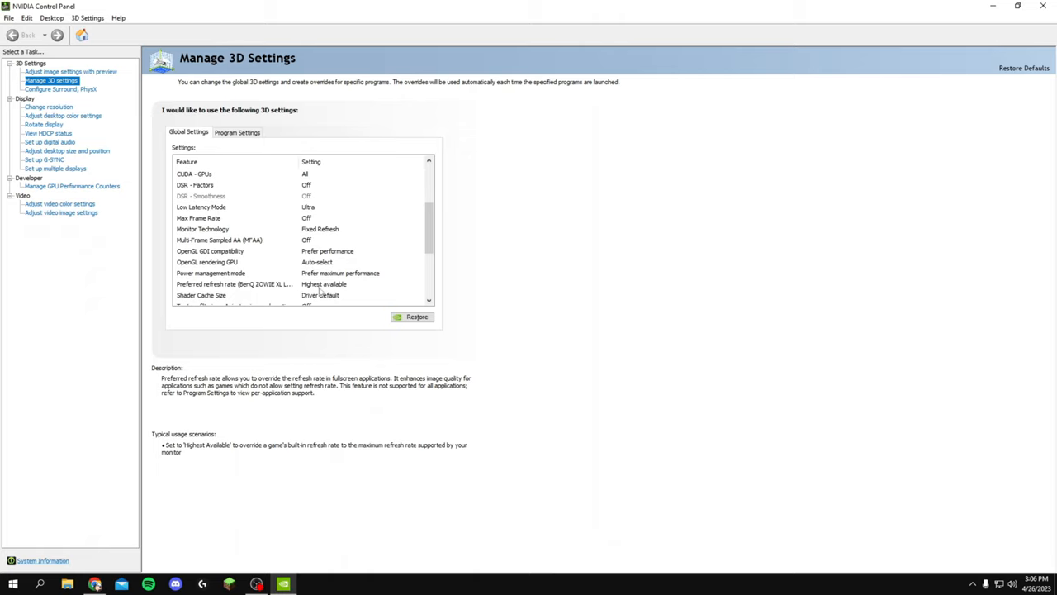
pyautogui.click(419, 284)
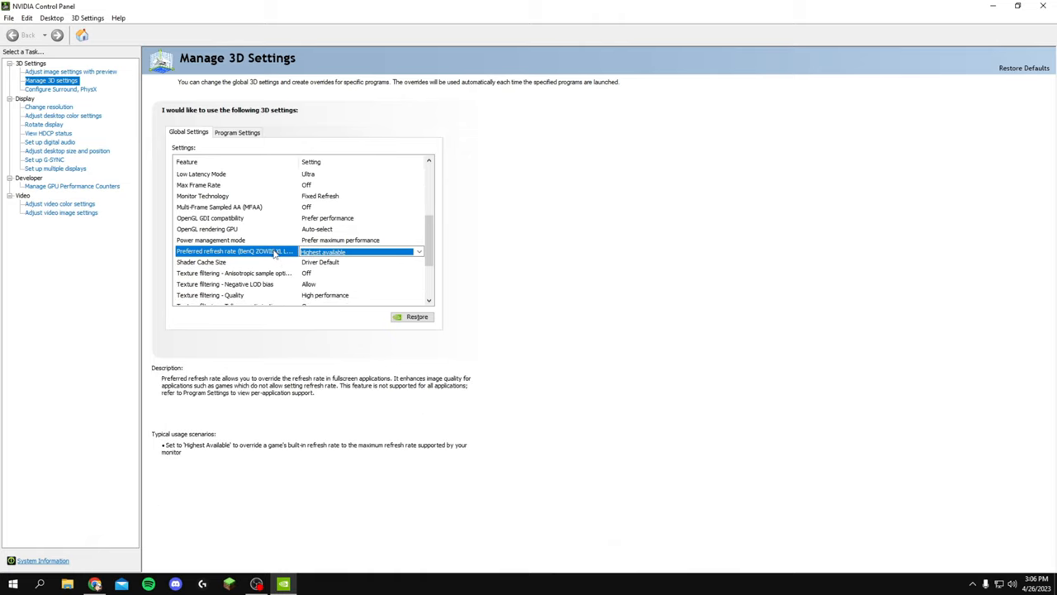
pyautogui.scroll(-3)
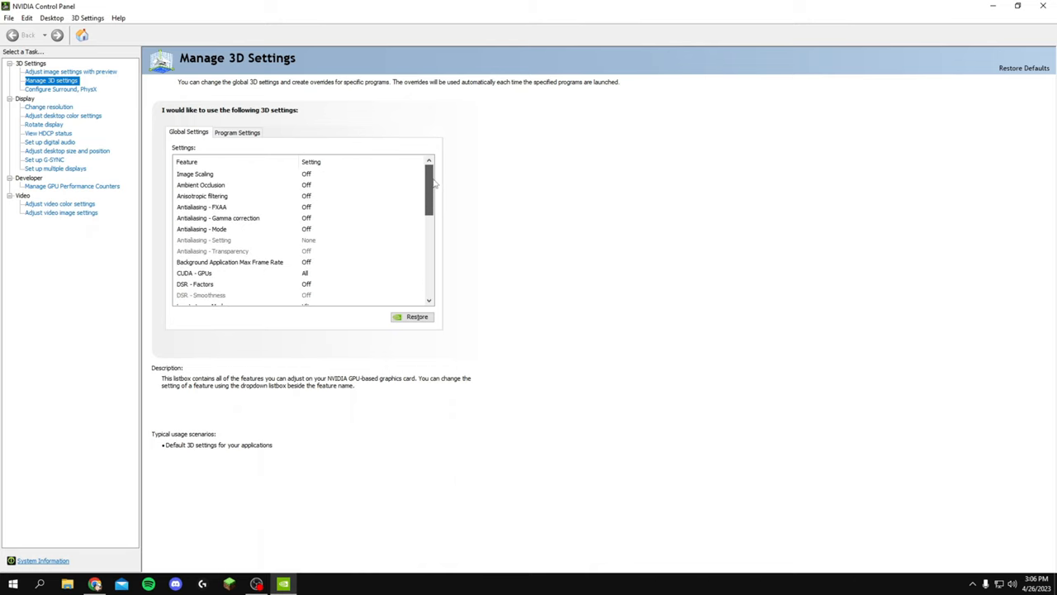
pyautogui.scroll(-3)
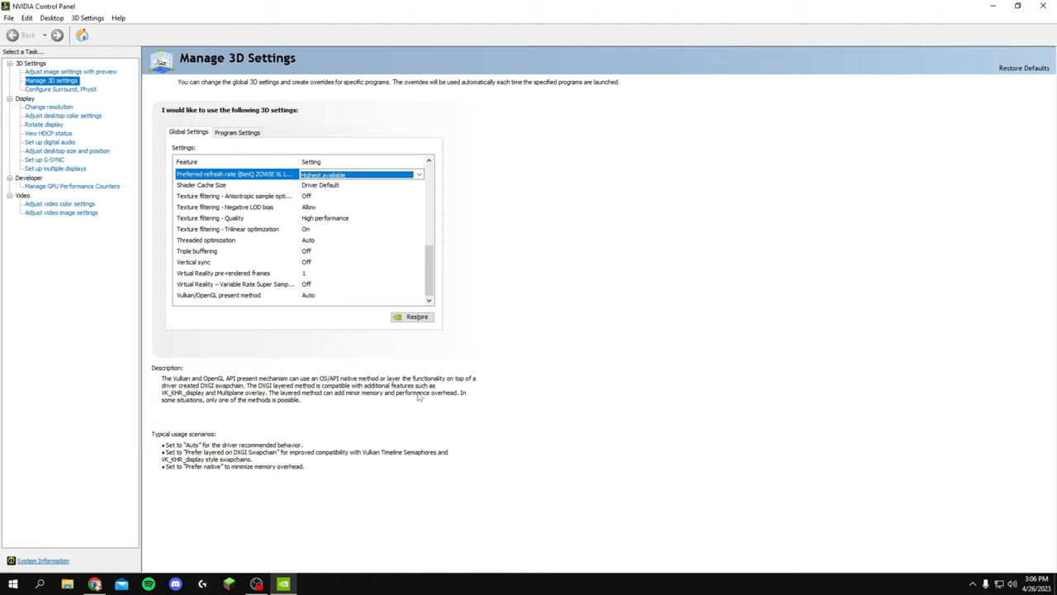
pyautogui.moveTo(346, 320)
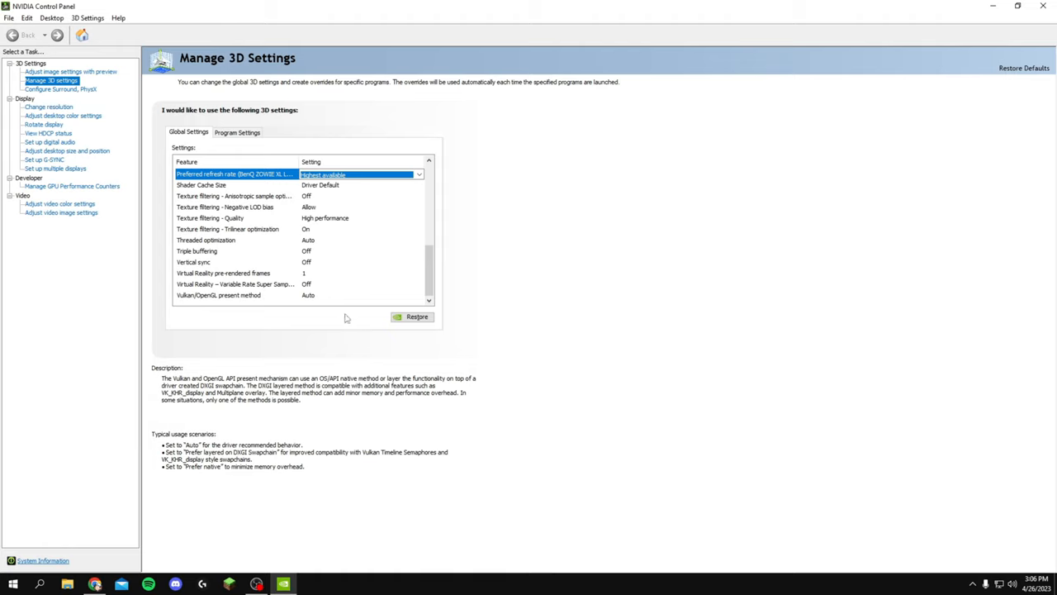
pyautogui.moveTo(673, 339)
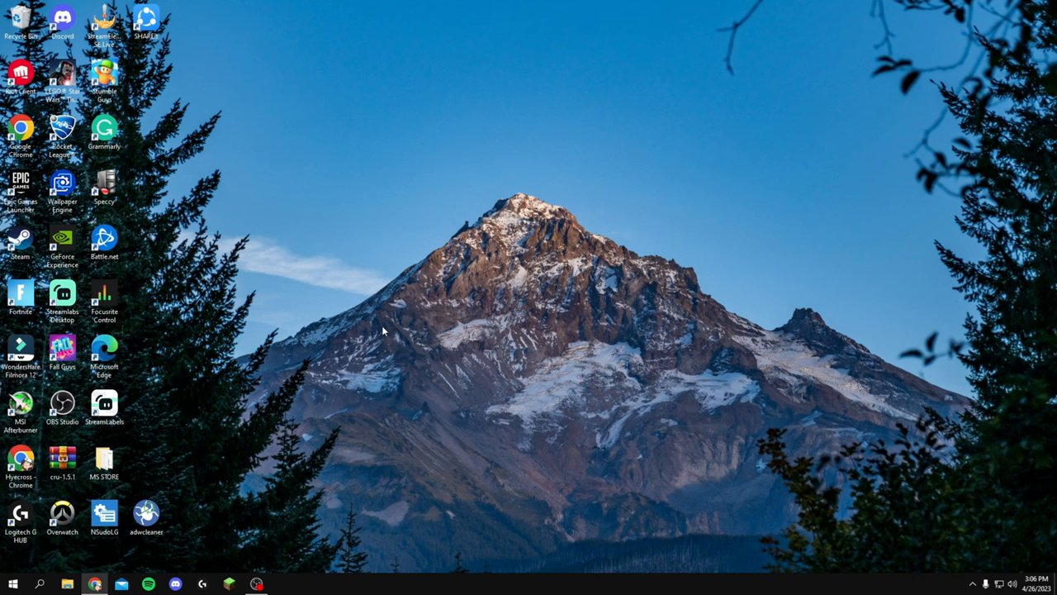
# - Search Settings for 'game' and switch Game Mode on
pyautogui.click(40, 588)
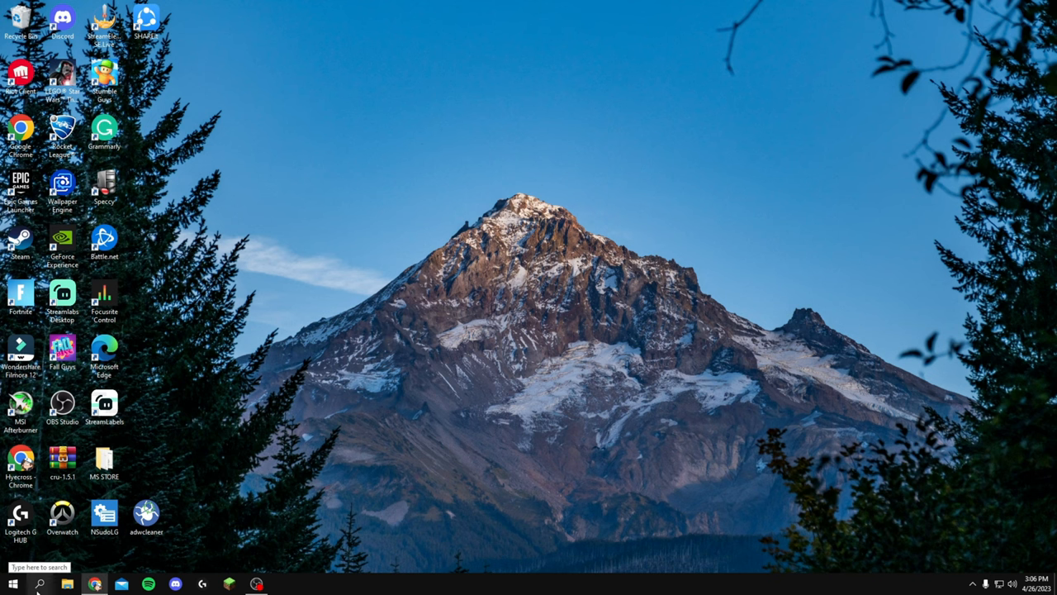
pyautogui.write('settings')
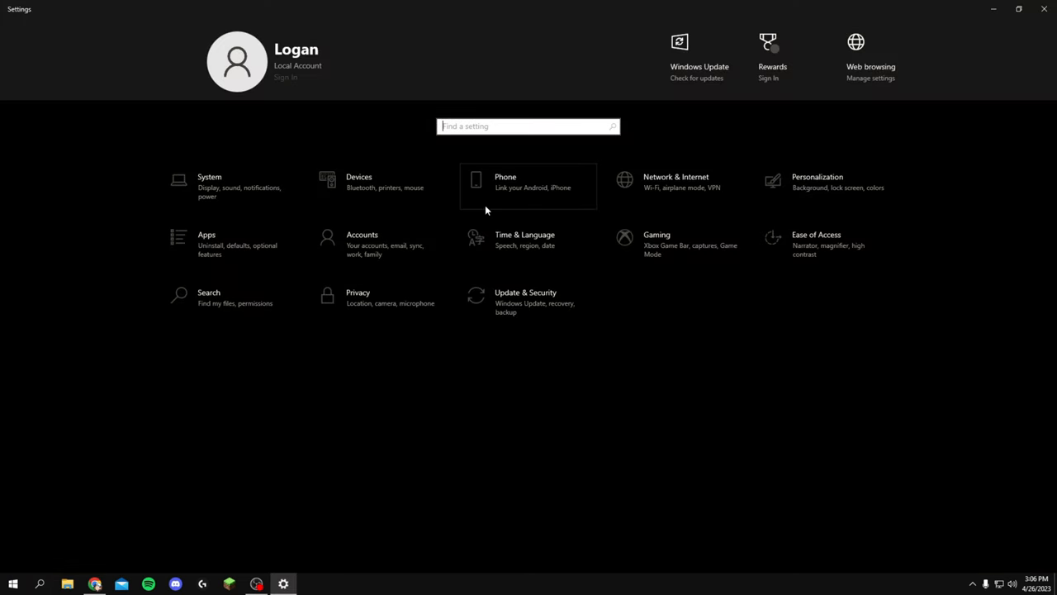
pyautogui.write('game')
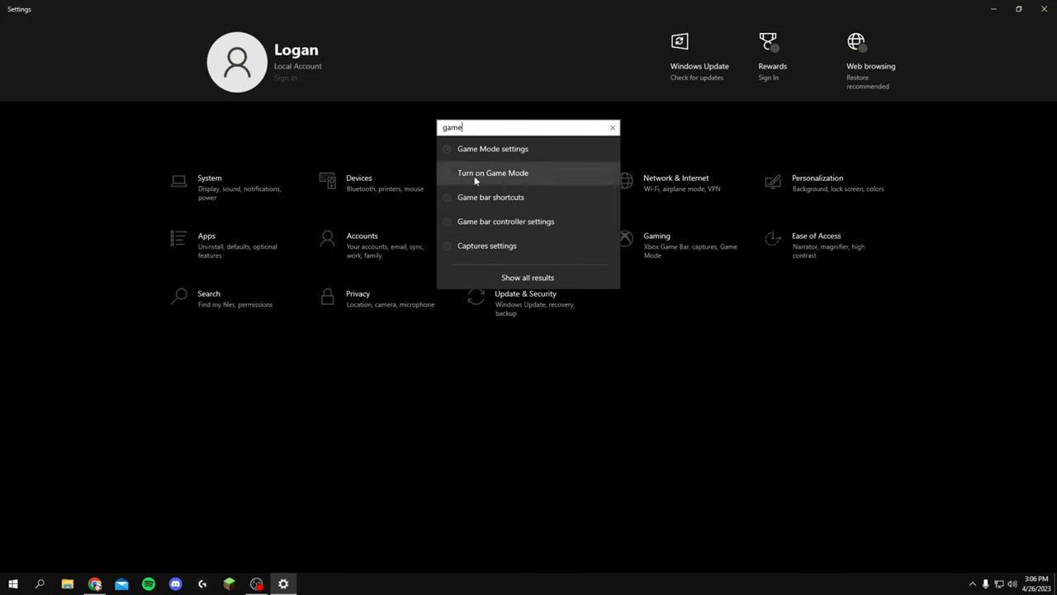
pyautogui.click(492, 173)
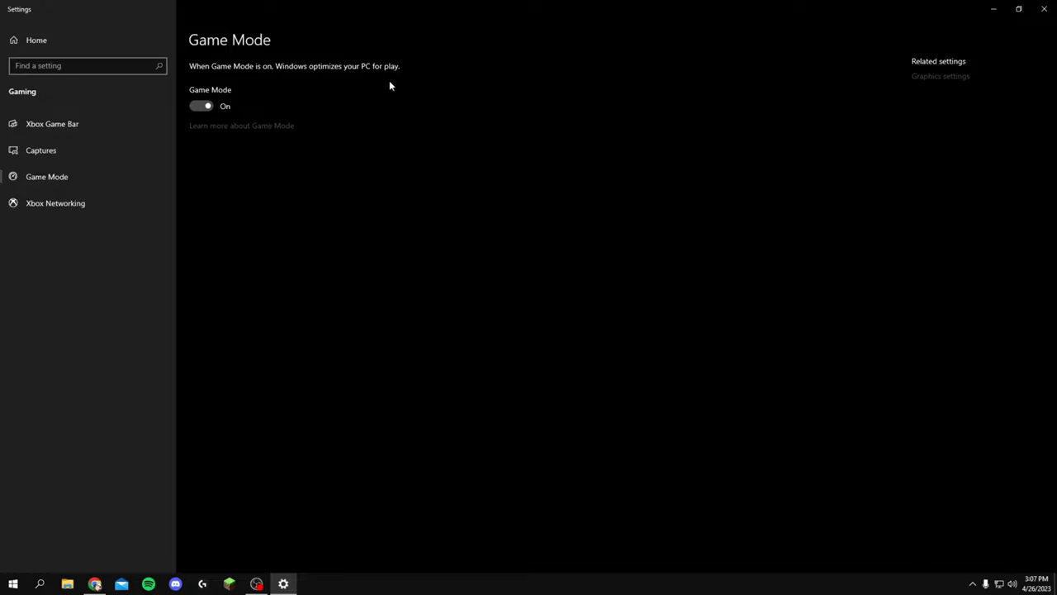
pyautogui.moveTo(405, 90)
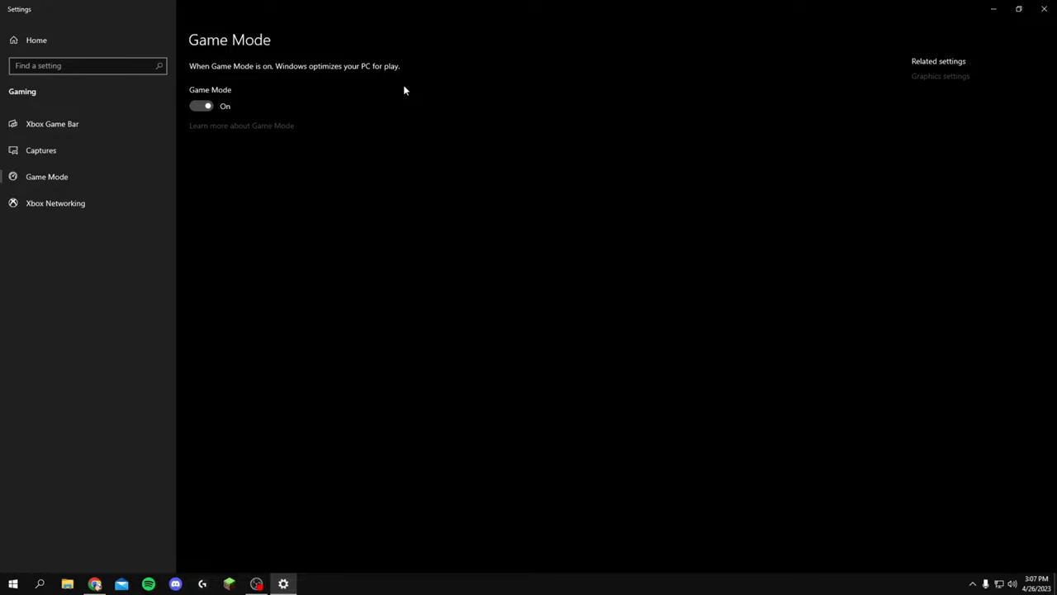
pyautogui.moveTo(201, 106)
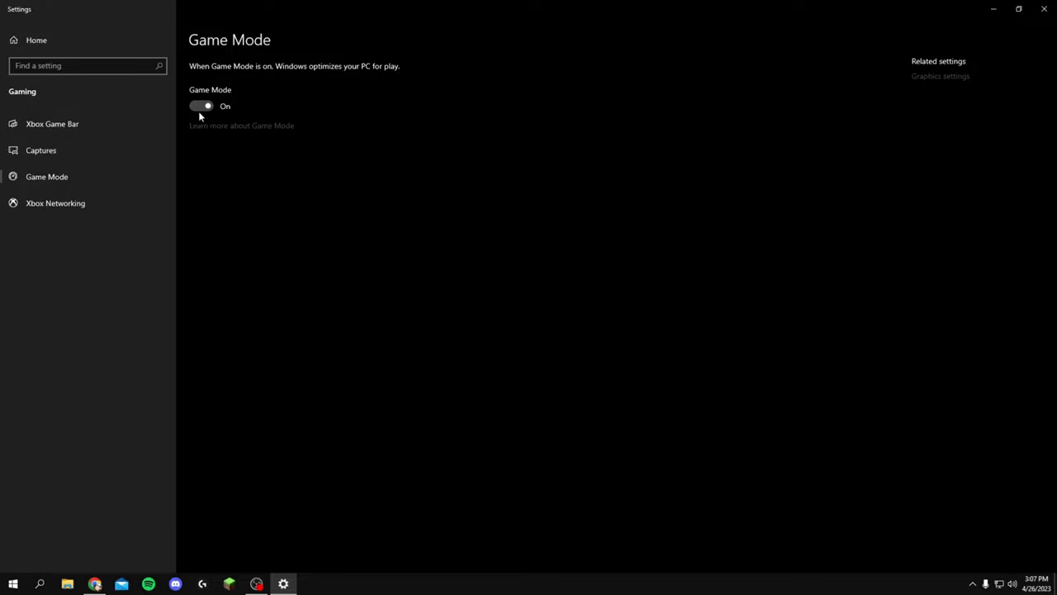
pyautogui.moveTo(716, 213)
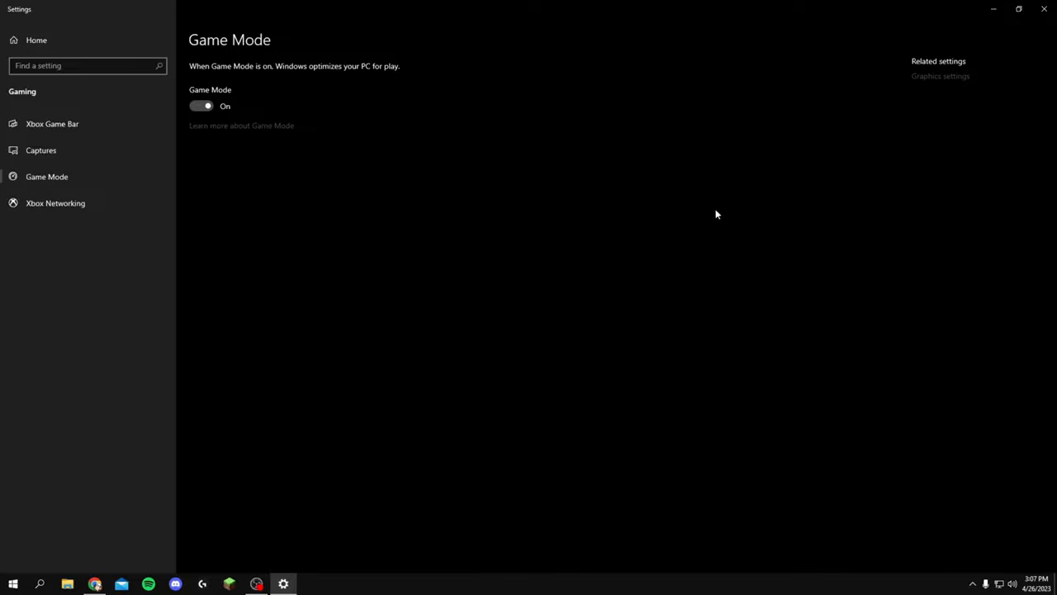
pyautogui.moveTo(961, 66)
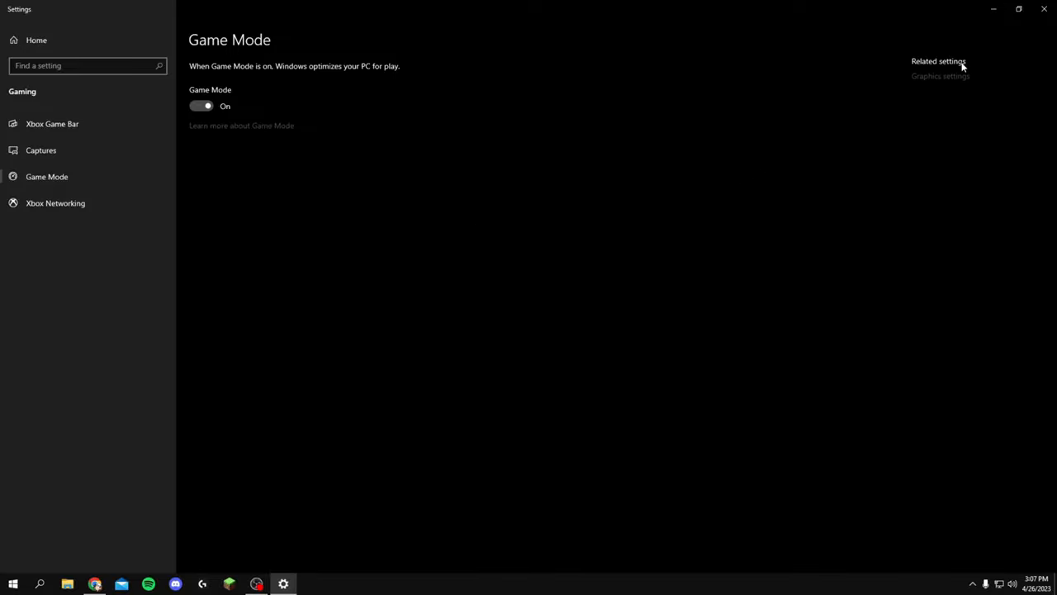
pyautogui.moveTo(948, 80)
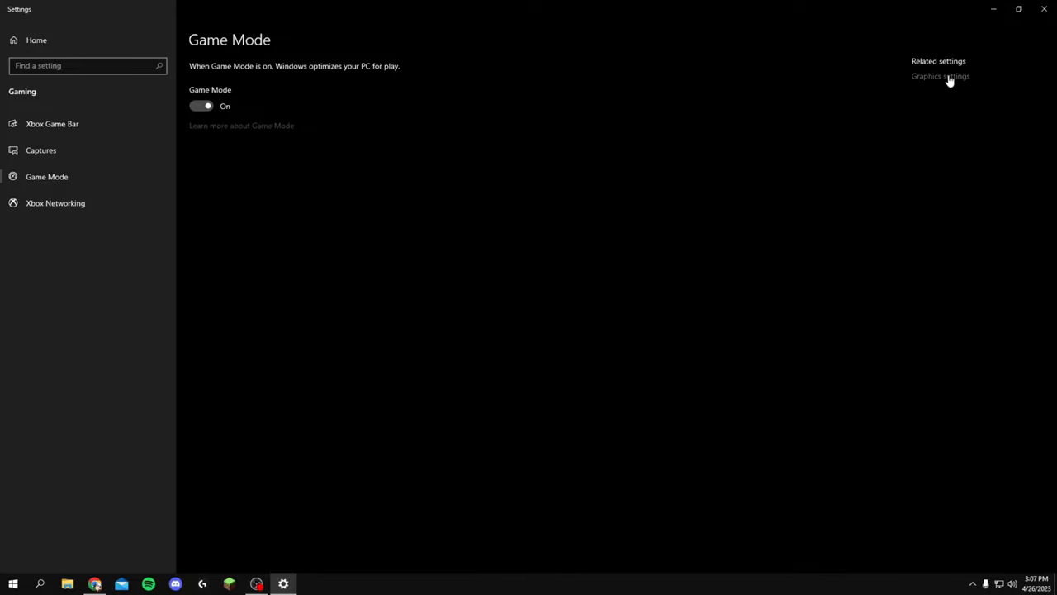
# - In Graphics settings with Desktop app selected, remove the existing Fortnite entry
pyautogui.click(940, 76)
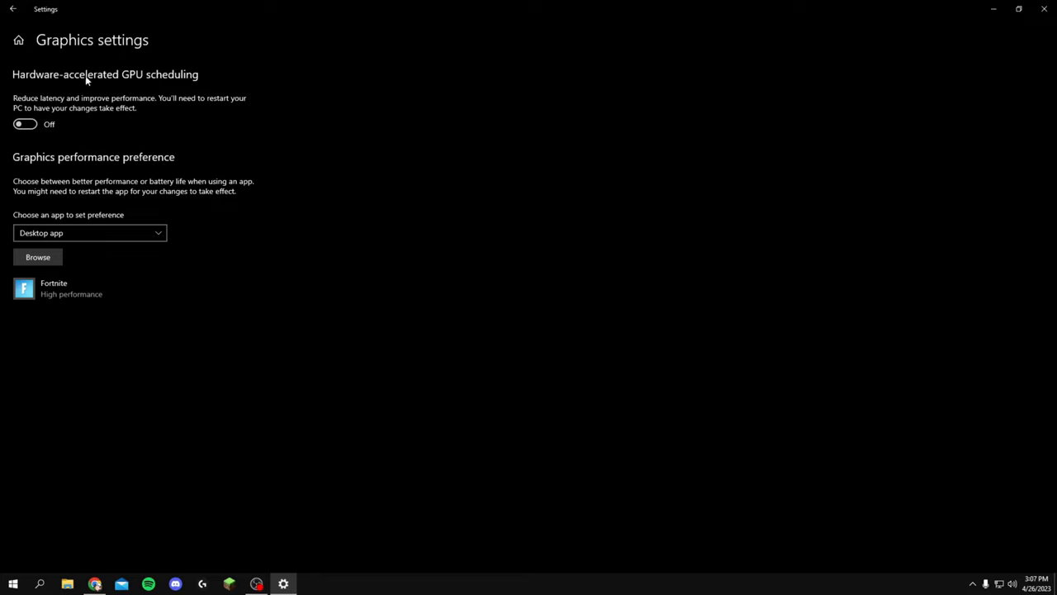
pyautogui.moveTo(29, 97)
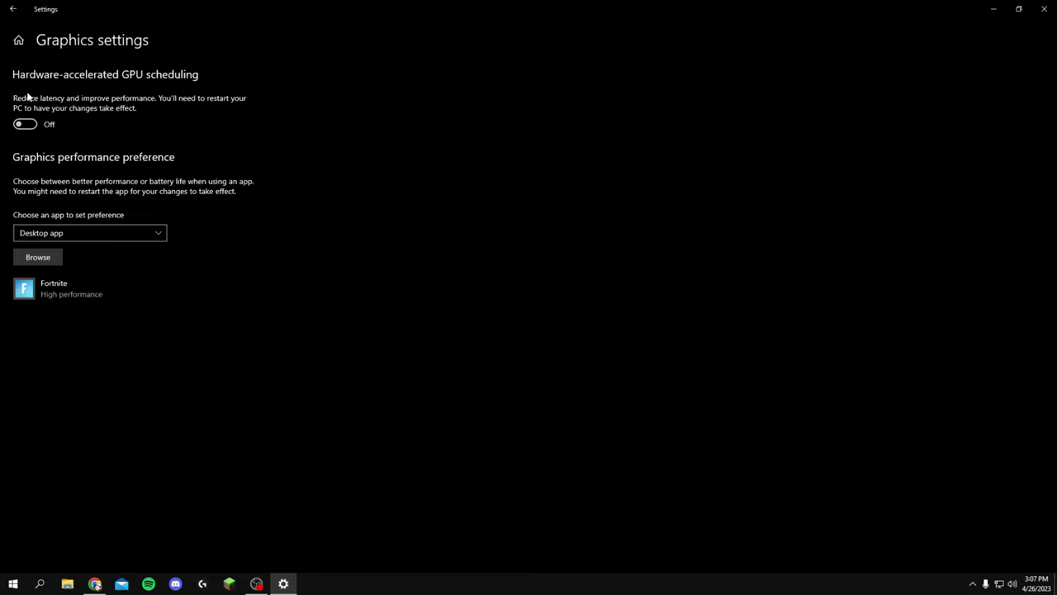
pyautogui.moveTo(59, 124)
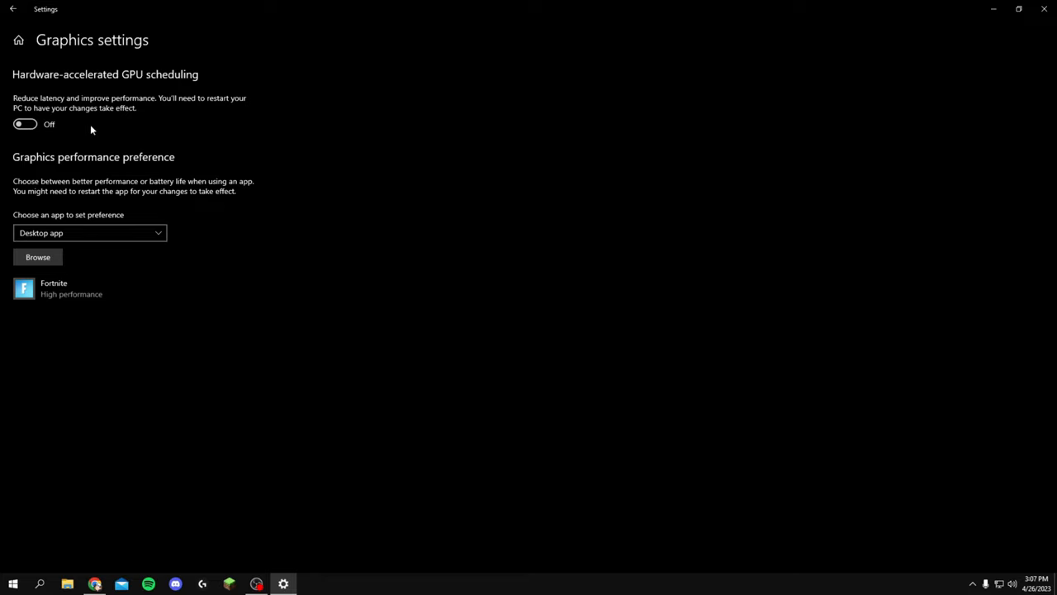
pyautogui.moveTo(166, 167)
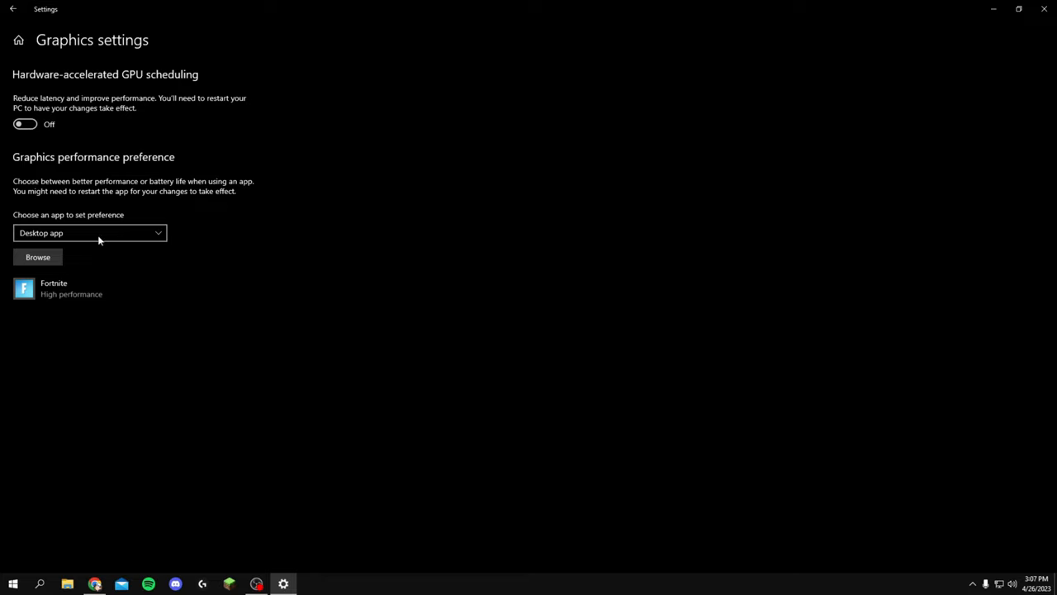
pyautogui.click(90, 232)
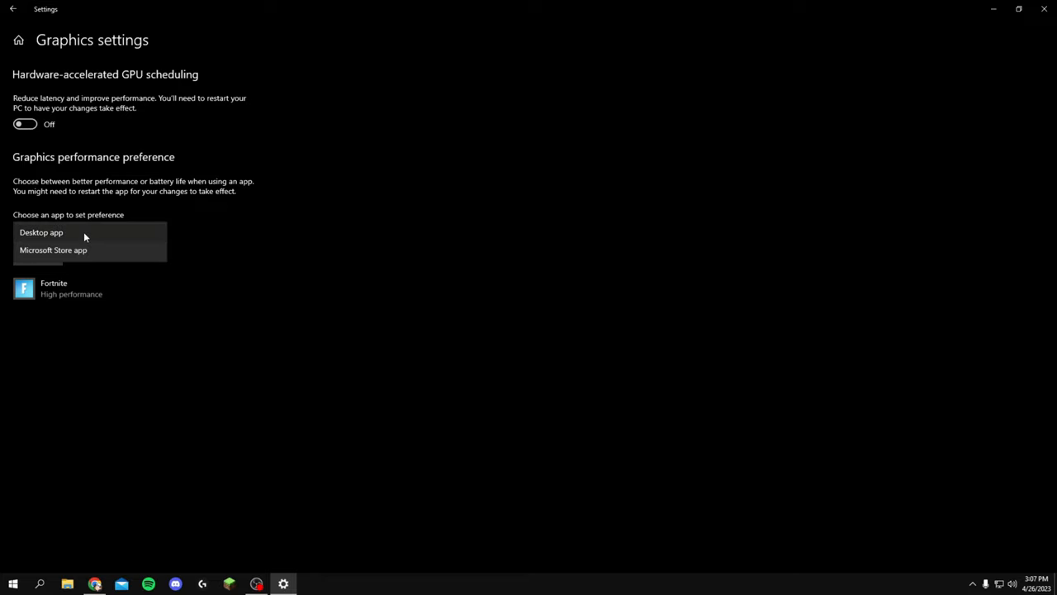
pyautogui.click(40, 232)
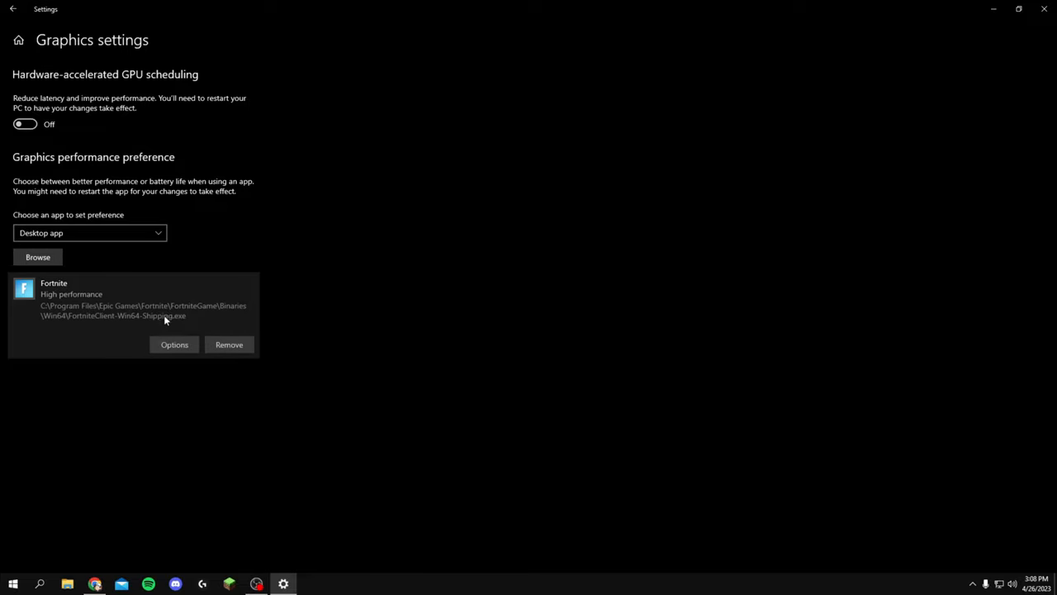
pyautogui.moveTo(228, 344)
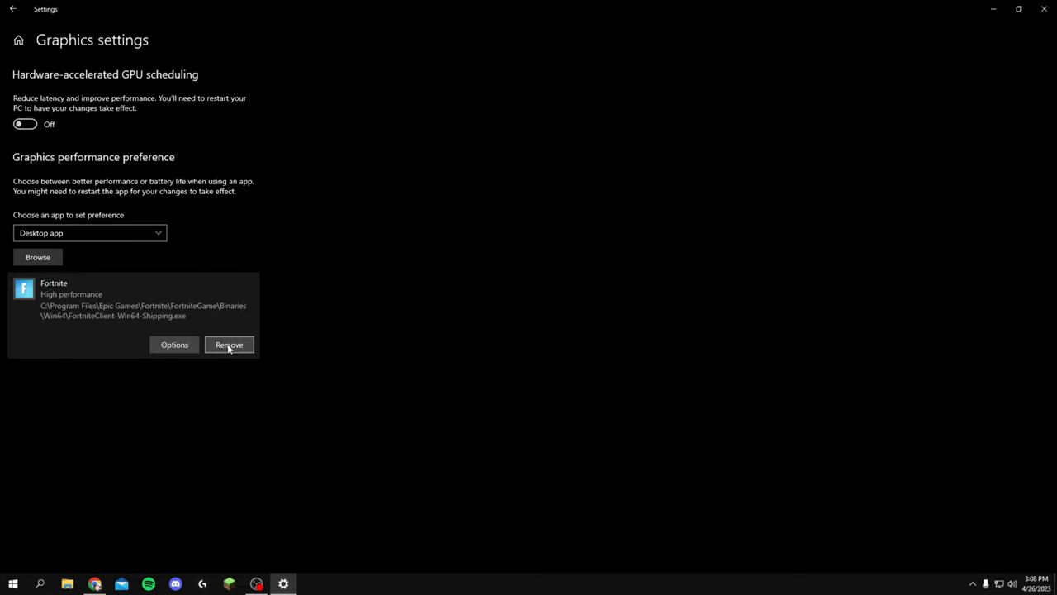
pyautogui.click(229, 345)
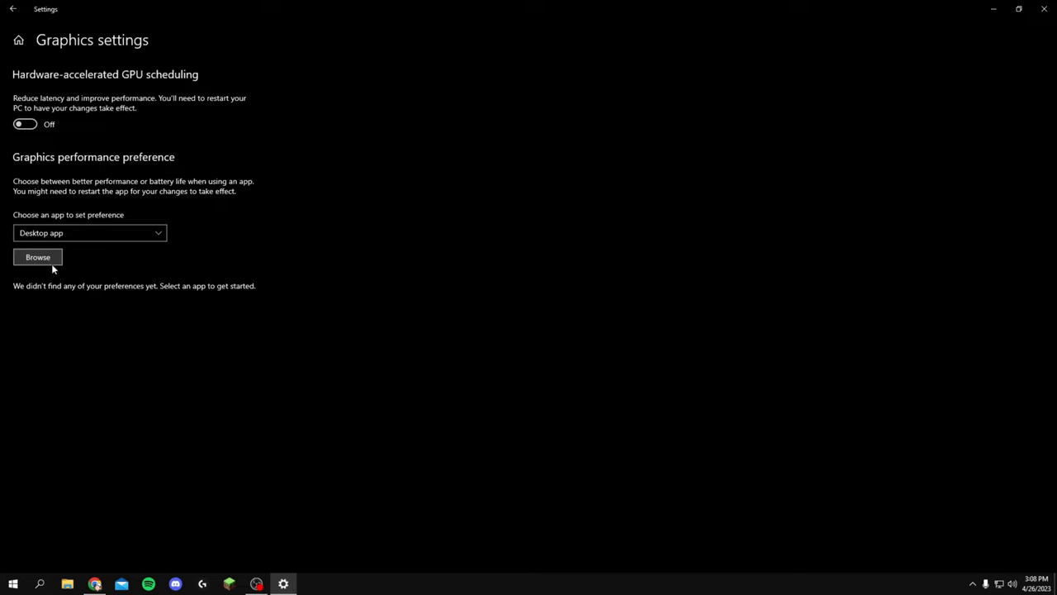
# - Browse for an app and navigate through This PC to Local Disk (C:) > Program Files
pyautogui.click(38, 256)
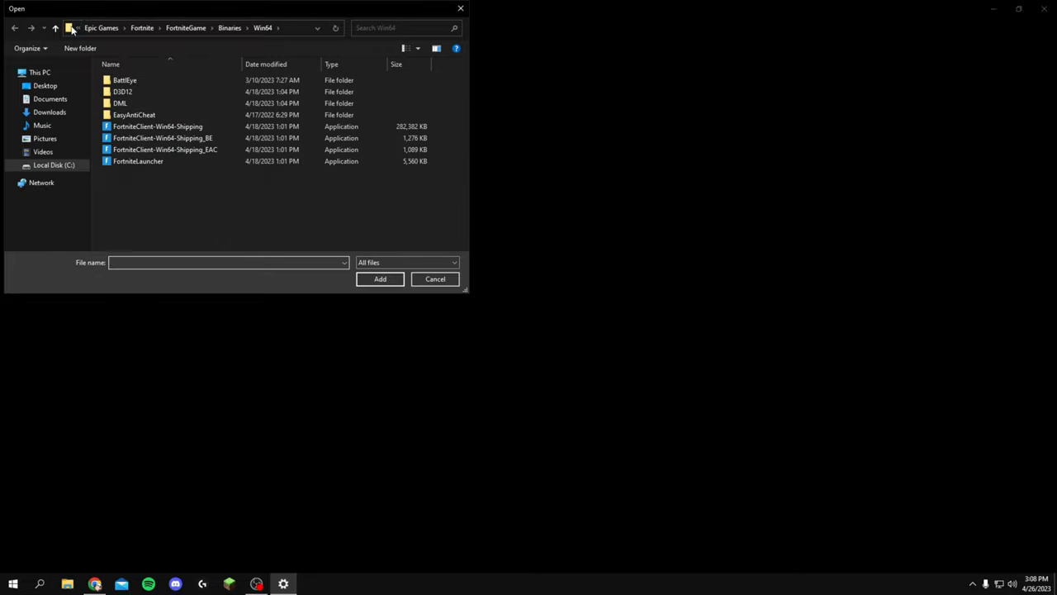
pyautogui.click(55, 27)
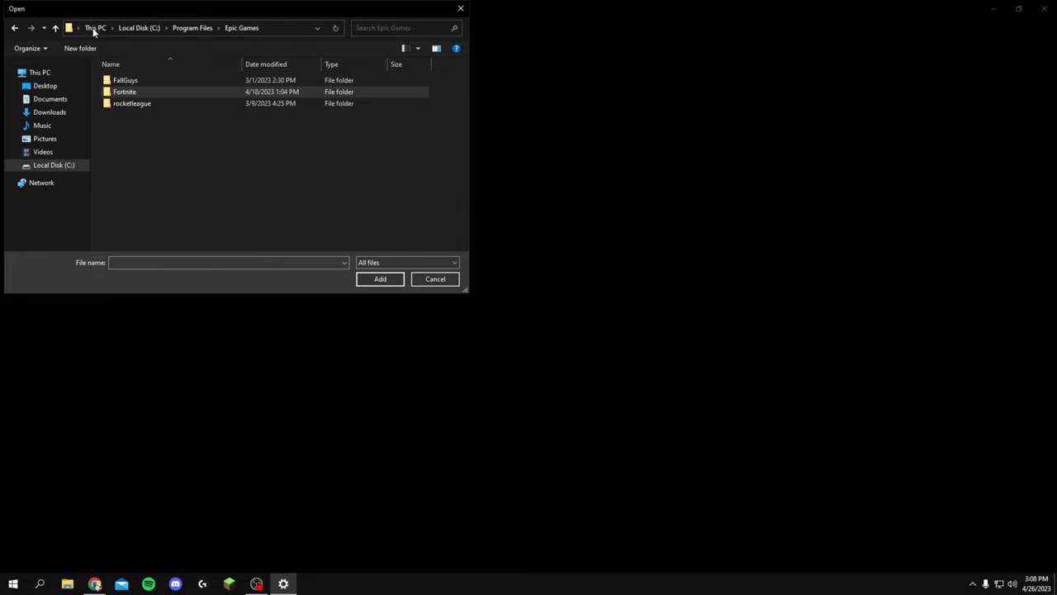
pyautogui.click(95, 27)
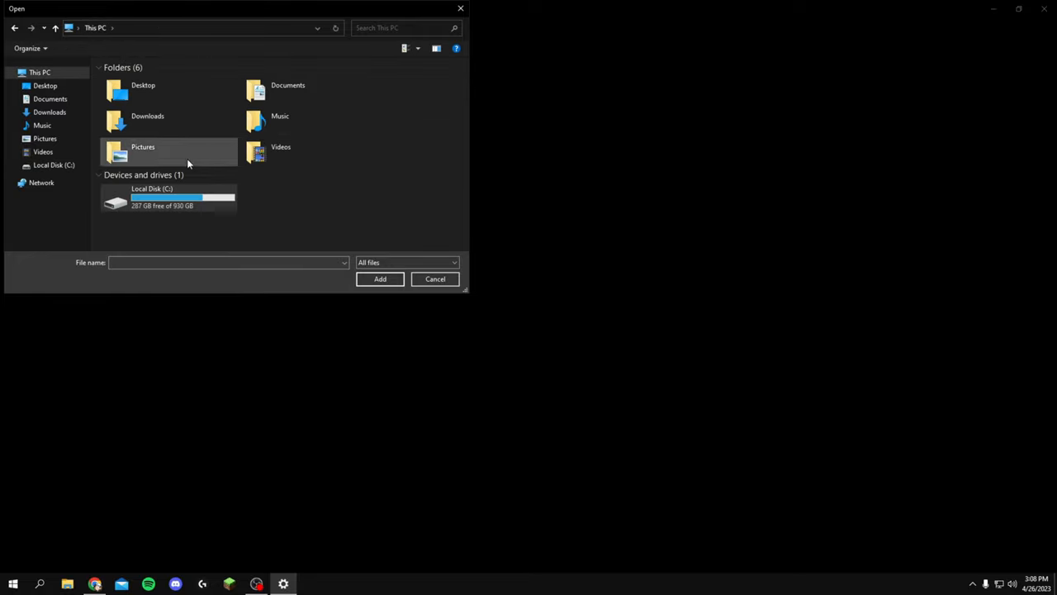
pyautogui.click(169, 198)
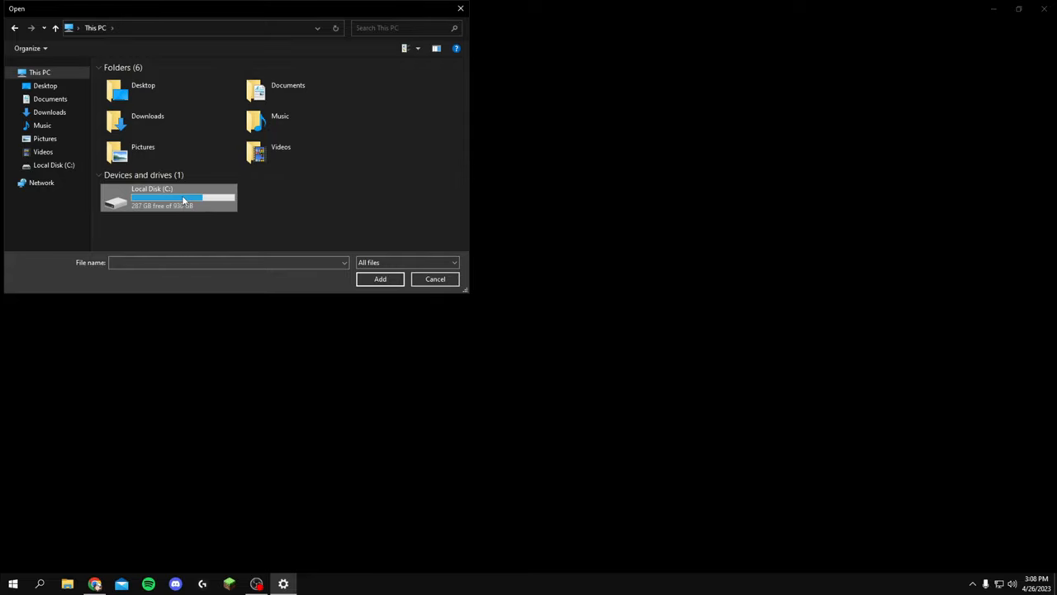
pyautogui.doubleClick(168, 197)
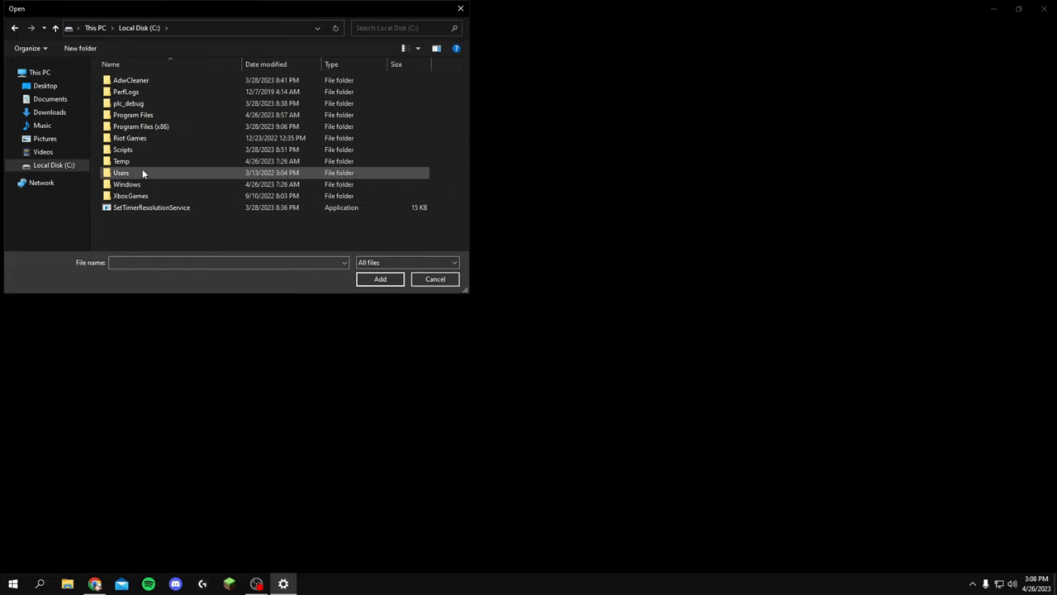
pyautogui.click(133, 115)
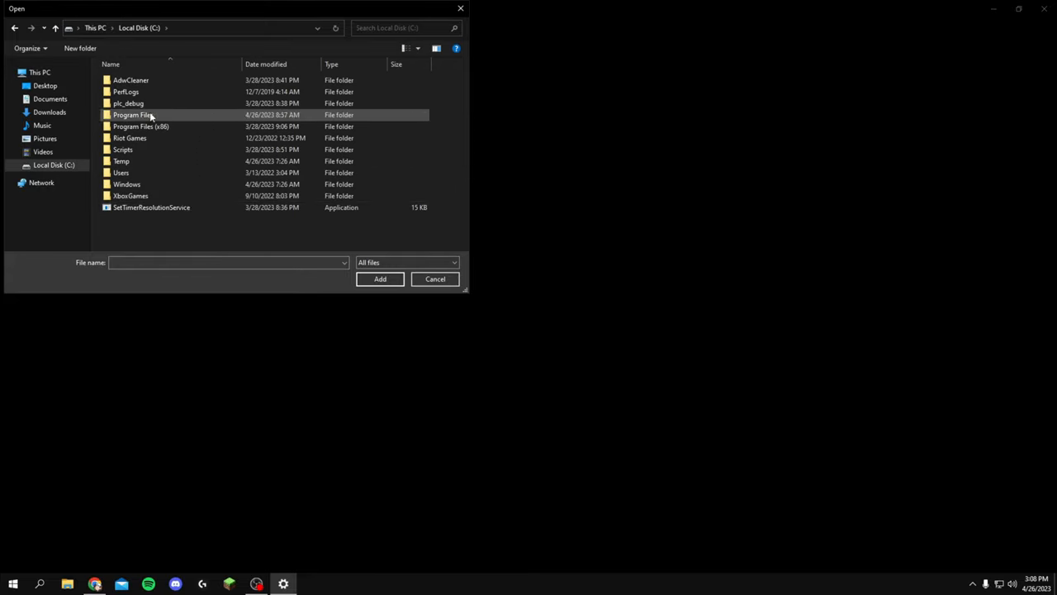
pyautogui.moveTo(169, 125)
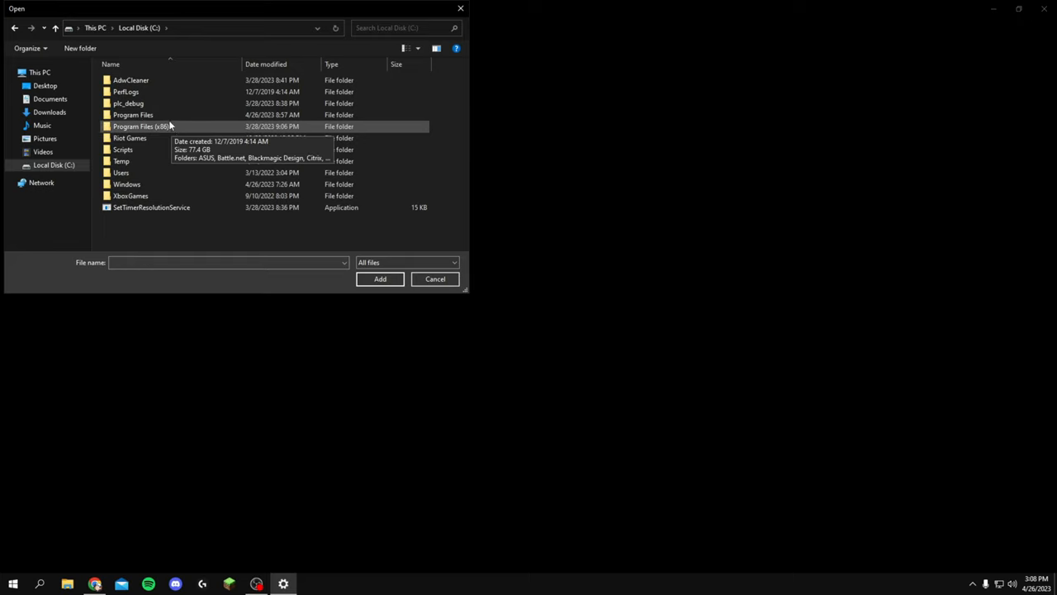
pyautogui.doubleClick(133, 114)
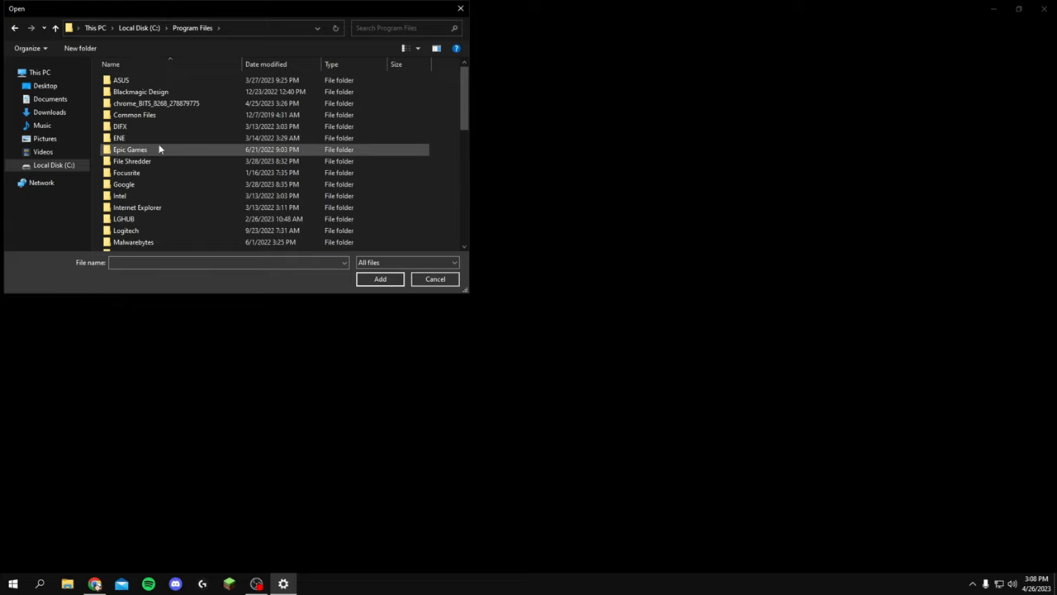
# - Open Epic Games > Fortnite > FortniteGame > Binaries > Win64 and add FortniteClient-Win64-Shipping
pyautogui.doubleClick(130, 149)
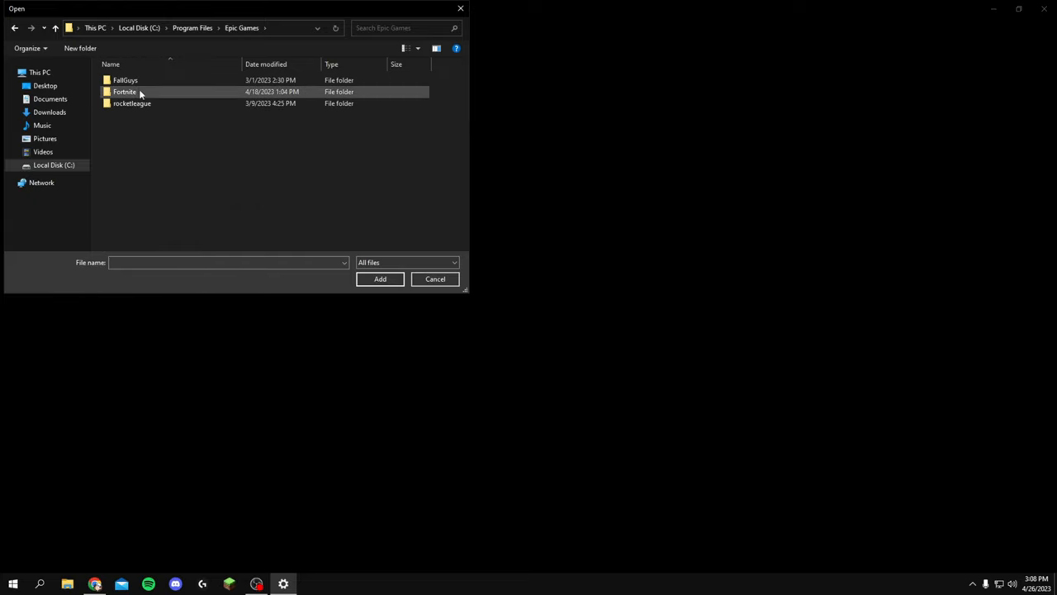
pyautogui.doubleClick(125, 92)
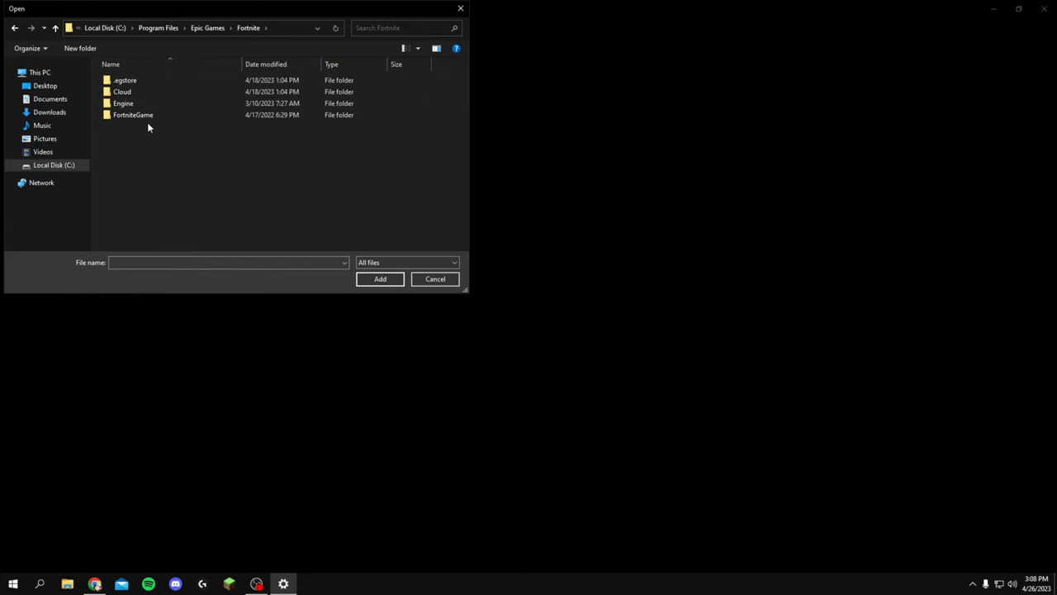
pyautogui.doubleClick(133, 114)
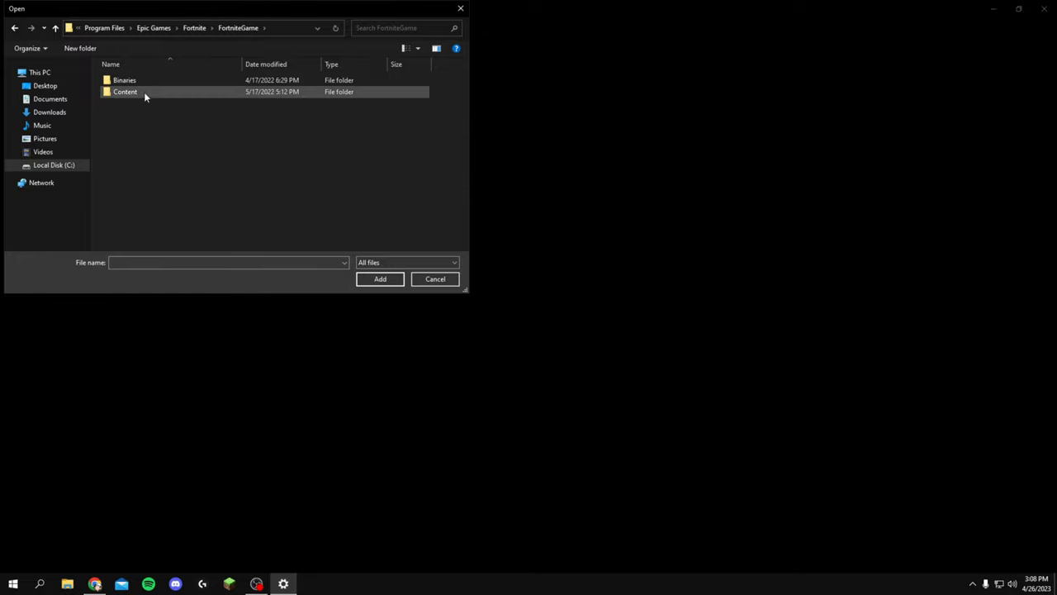
pyautogui.doubleClick(124, 79)
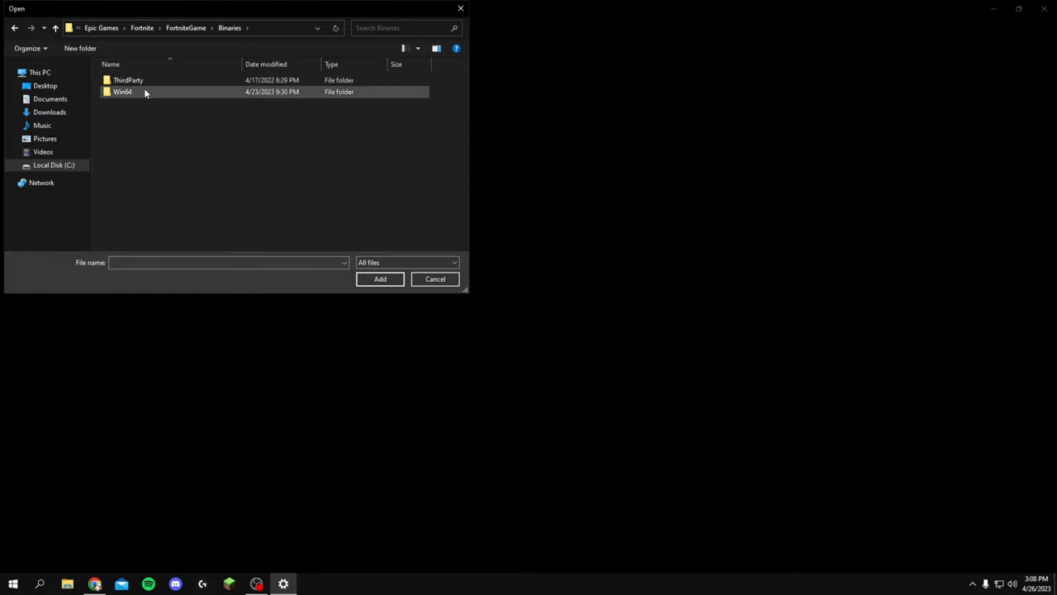
pyautogui.doubleClick(122, 91)
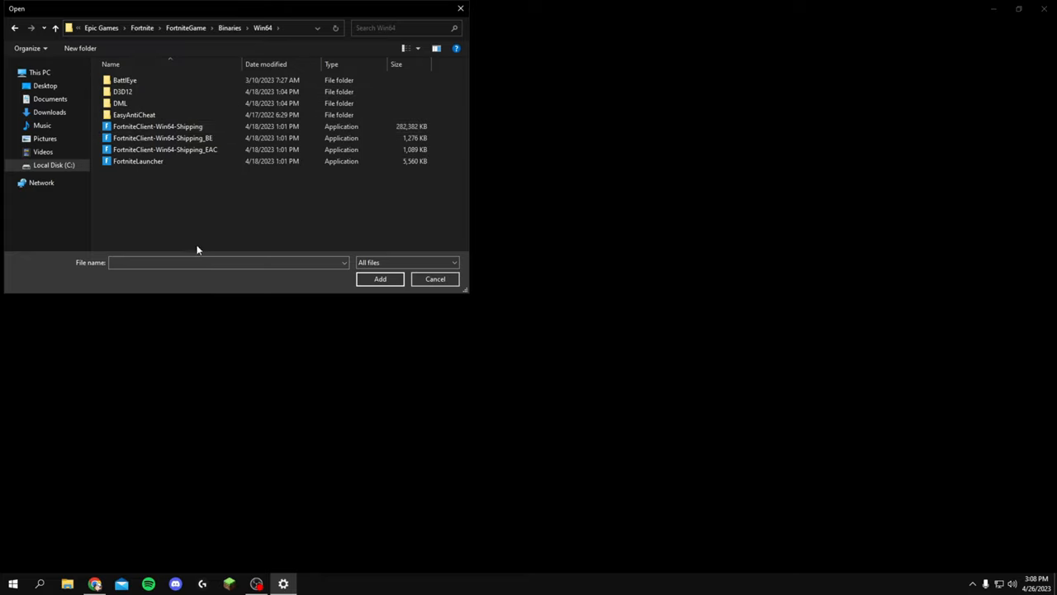
pyautogui.click(156, 126)
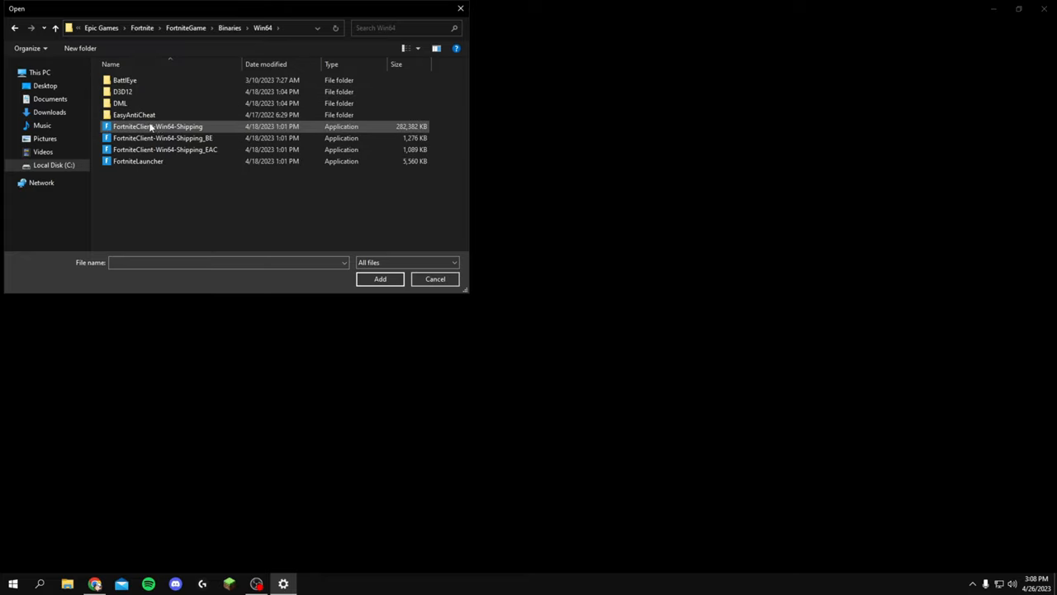
pyautogui.moveTo(181, 128)
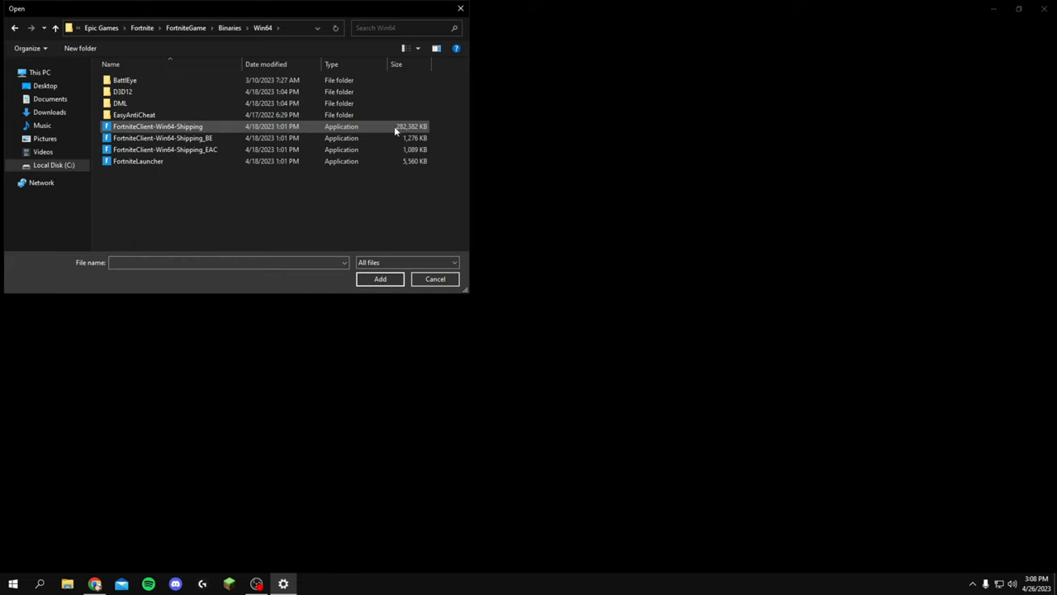
pyautogui.moveTo(409, 131)
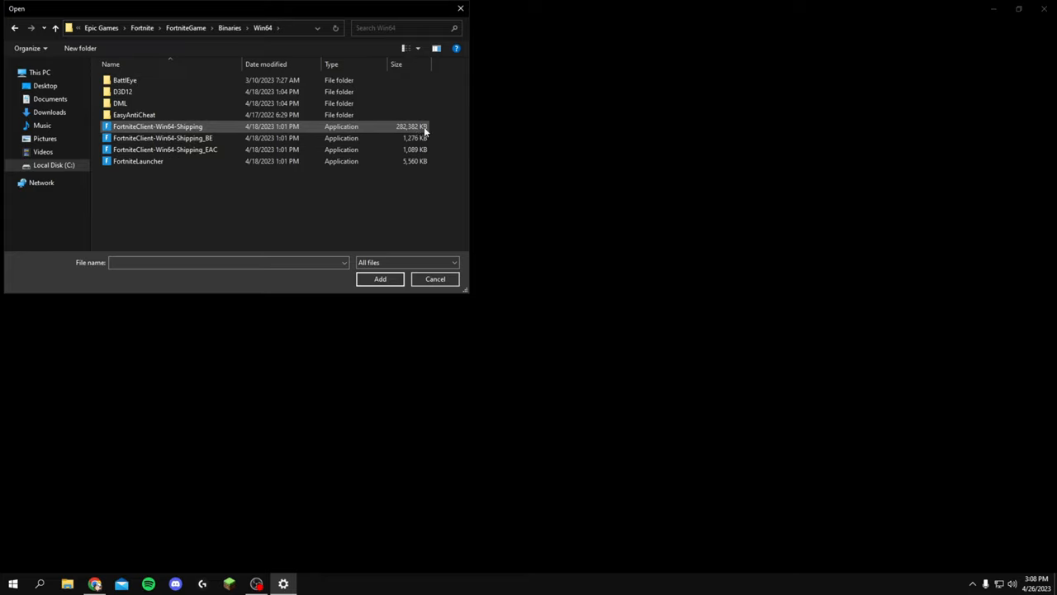
pyautogui.moveTo(177, 126)
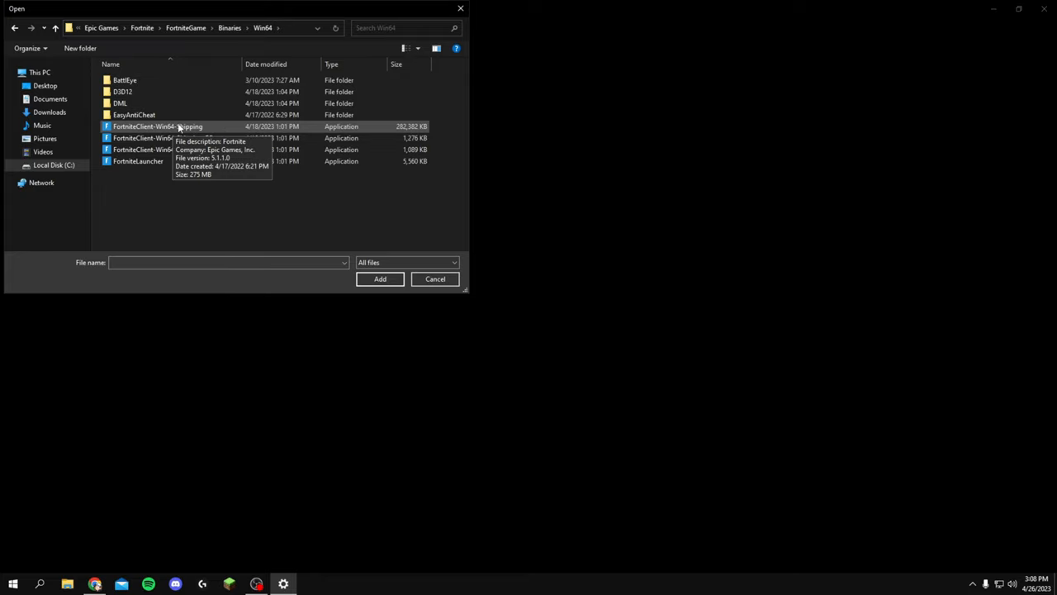
pyautogui.click(157, 126)
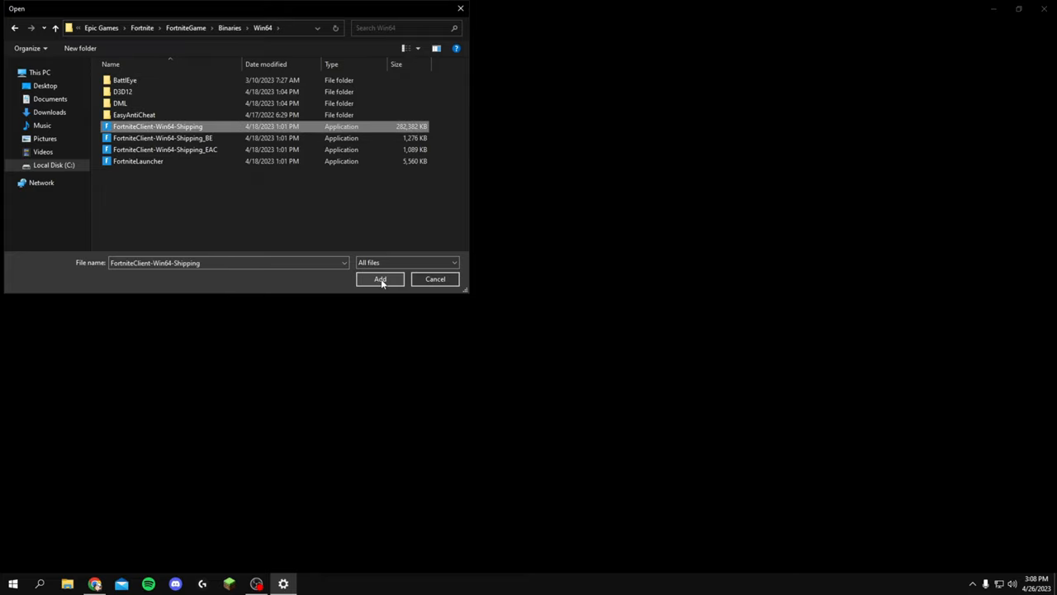
pyautogui.click(380, 279)
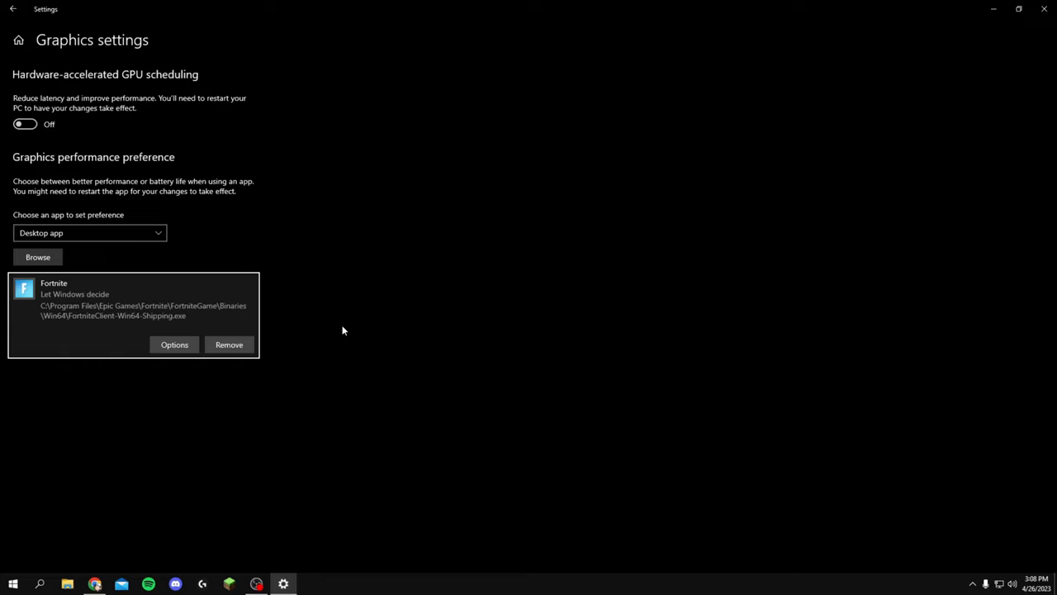
pyautogui.moveTo(315, 318)
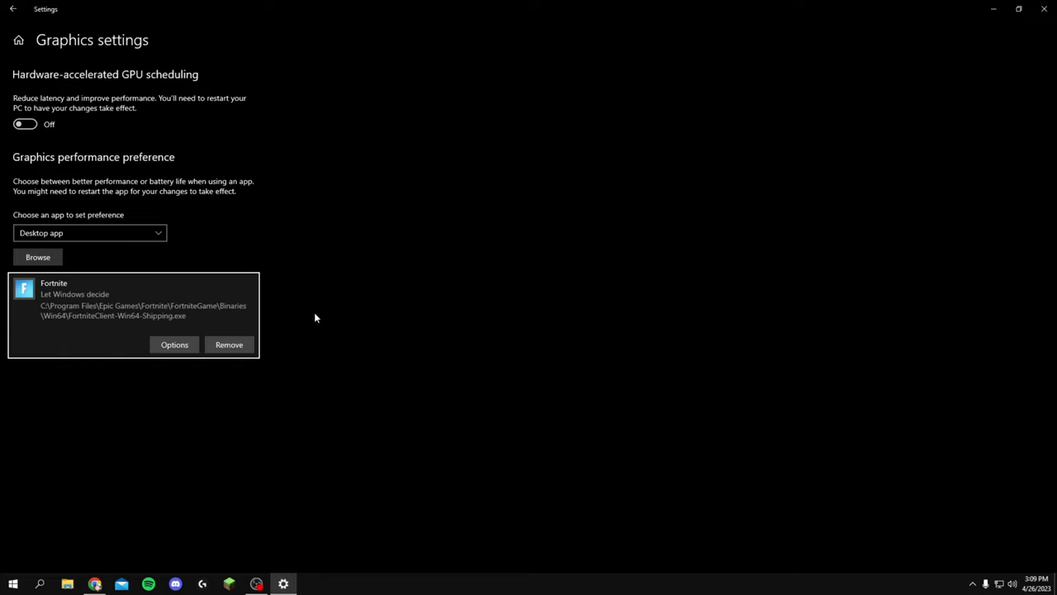
# - Change Fortnite's graphics preference from Let Windows decide to High performance
pyautogui.click(175, 345)
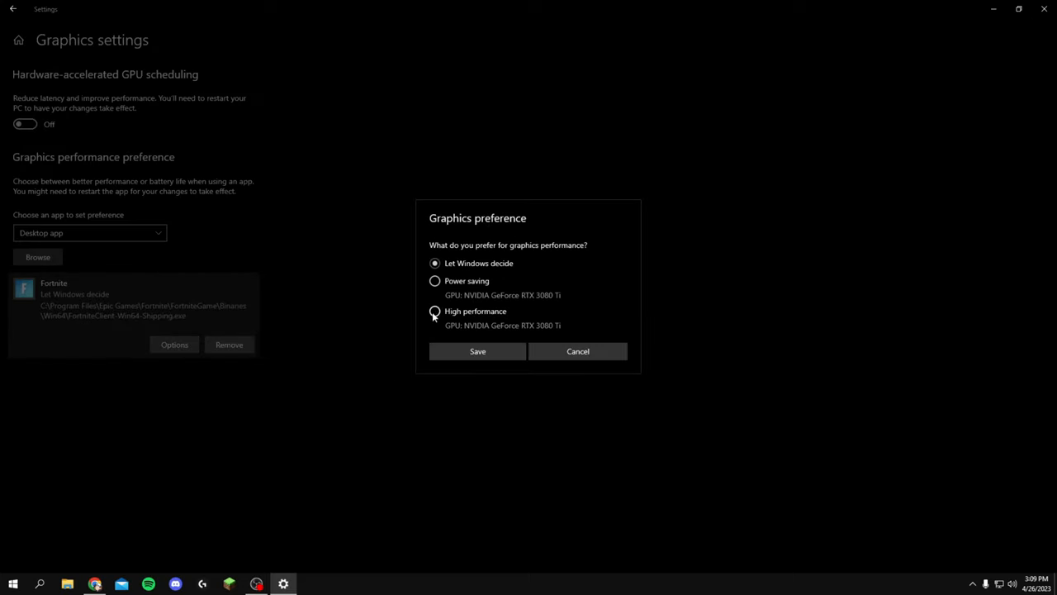
pyautogui.click(477, 351)
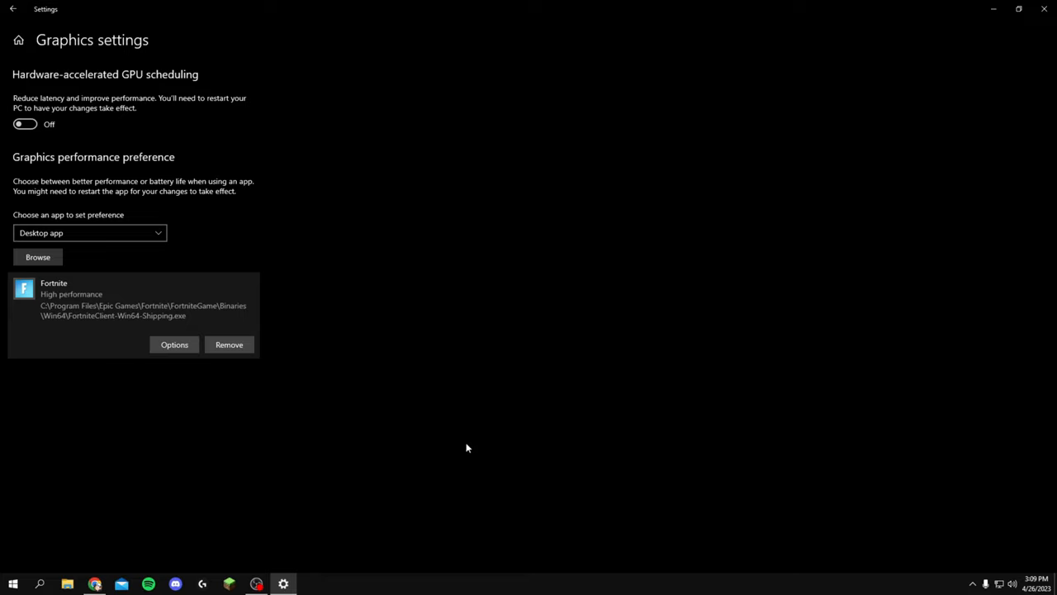
pyautogui.moveTo(466, 441)
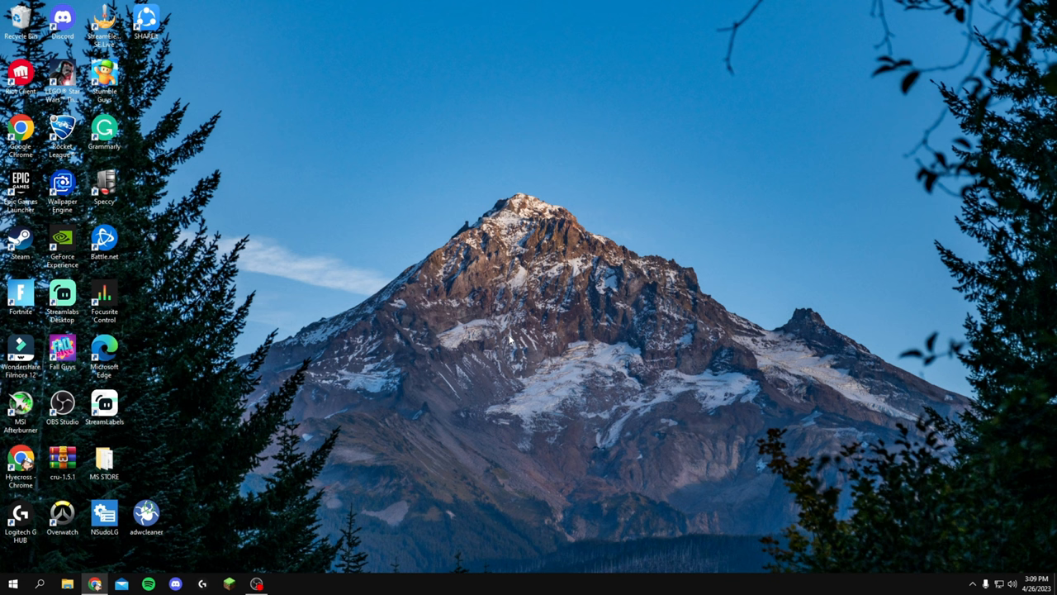
pyautogui.moveTo(487, 334)
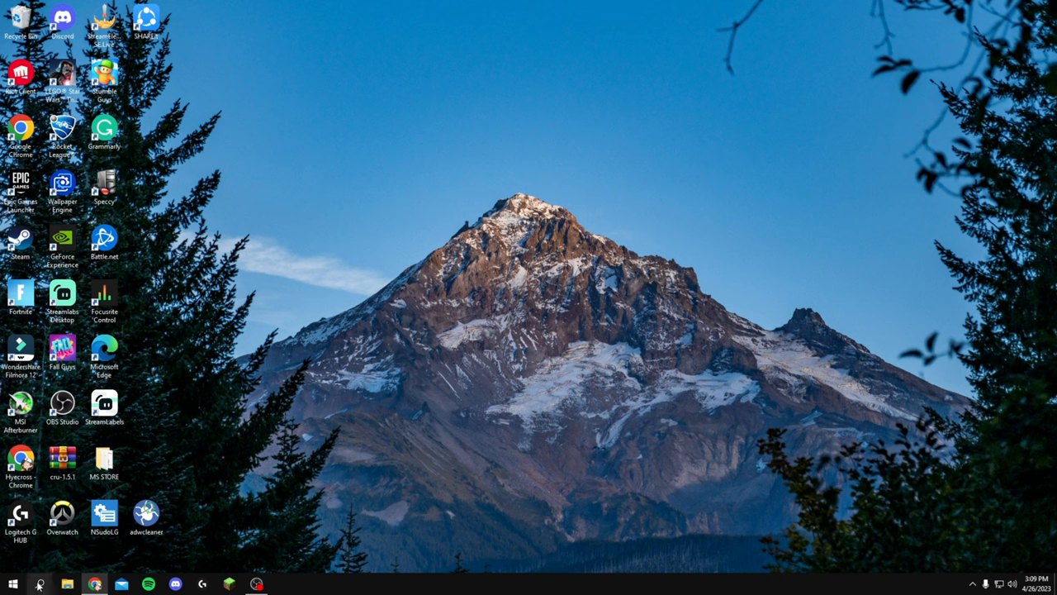
pyautogui.click(38, 585)
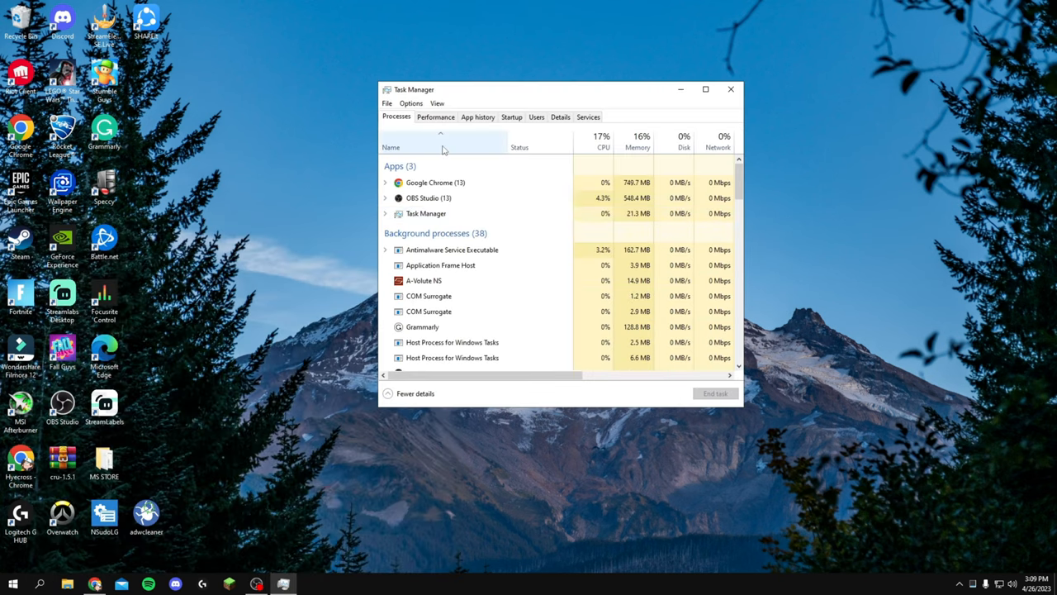
pyautogui.click(435, 117)
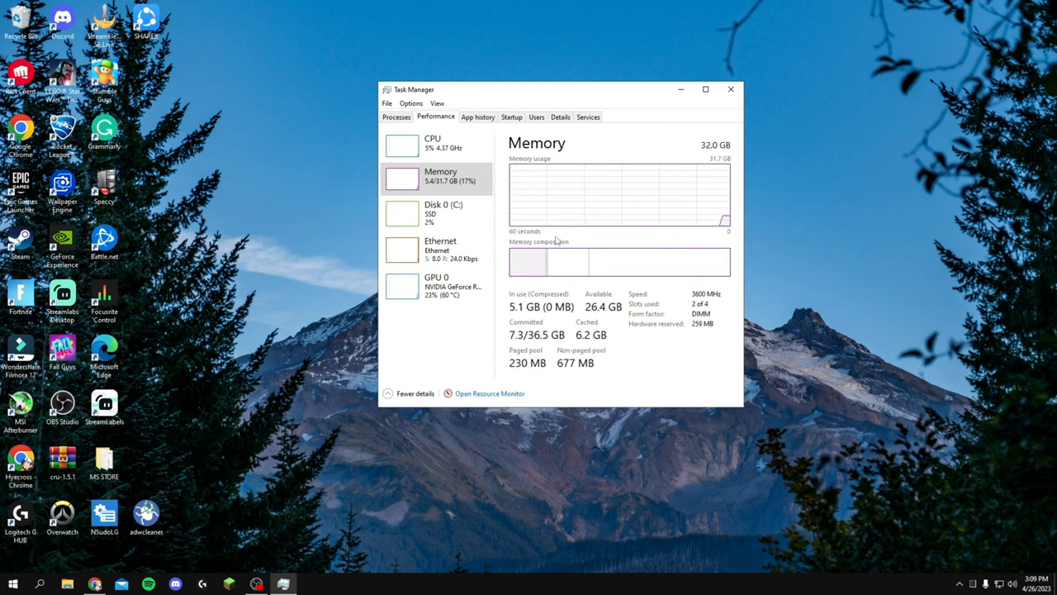
pyautogui.click(432, 142)
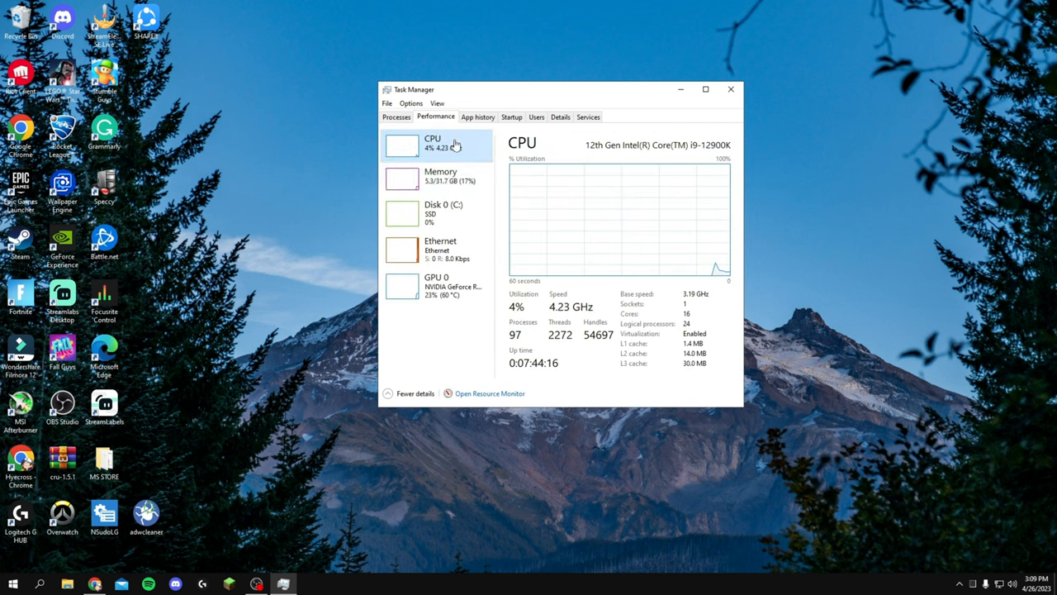
pyautogui.click(440, 175)
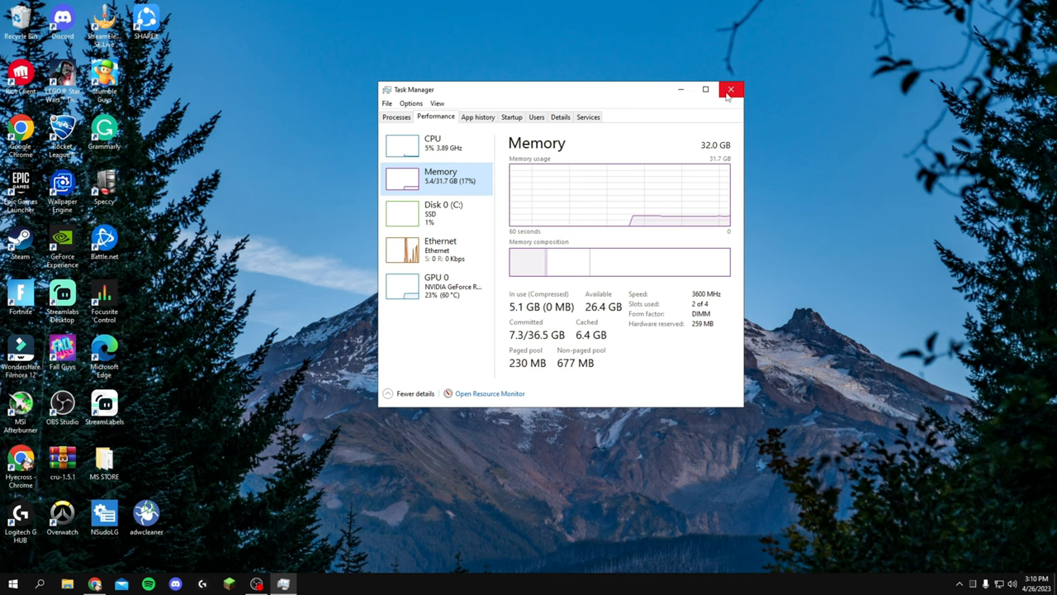
pyautogui.click(730, 88)
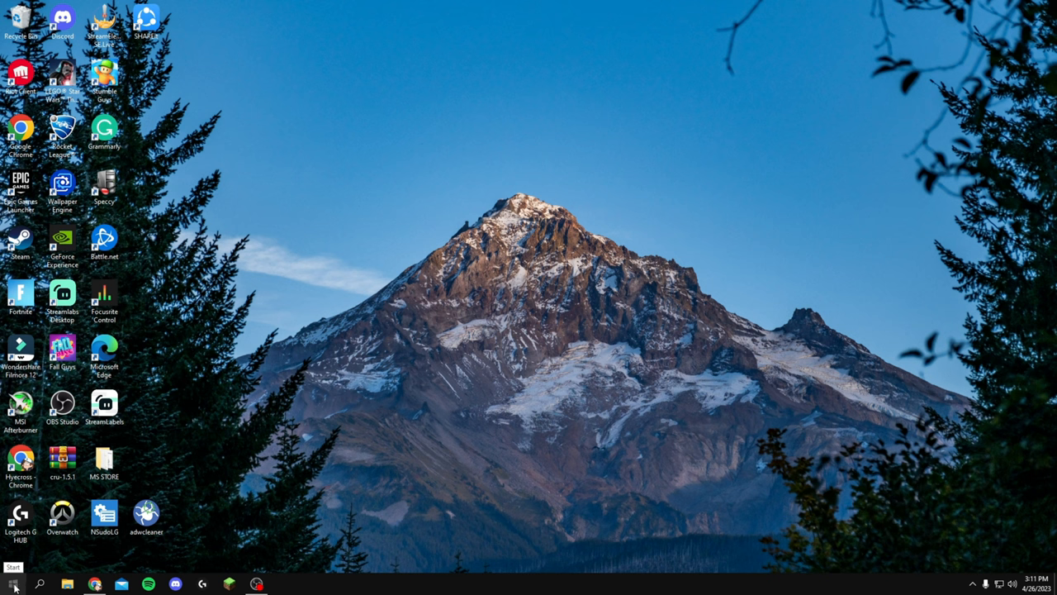
# - Shift-restart from the Start power menu to boot into recovery options
pyautogui.click(12, 582)
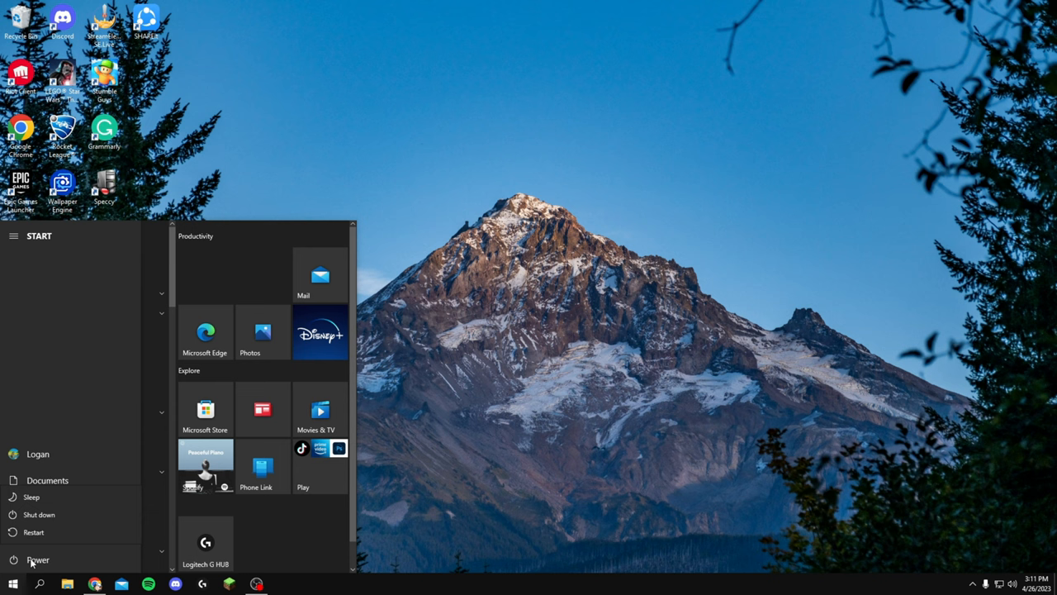
pyautogui.moveTo(34, 532)
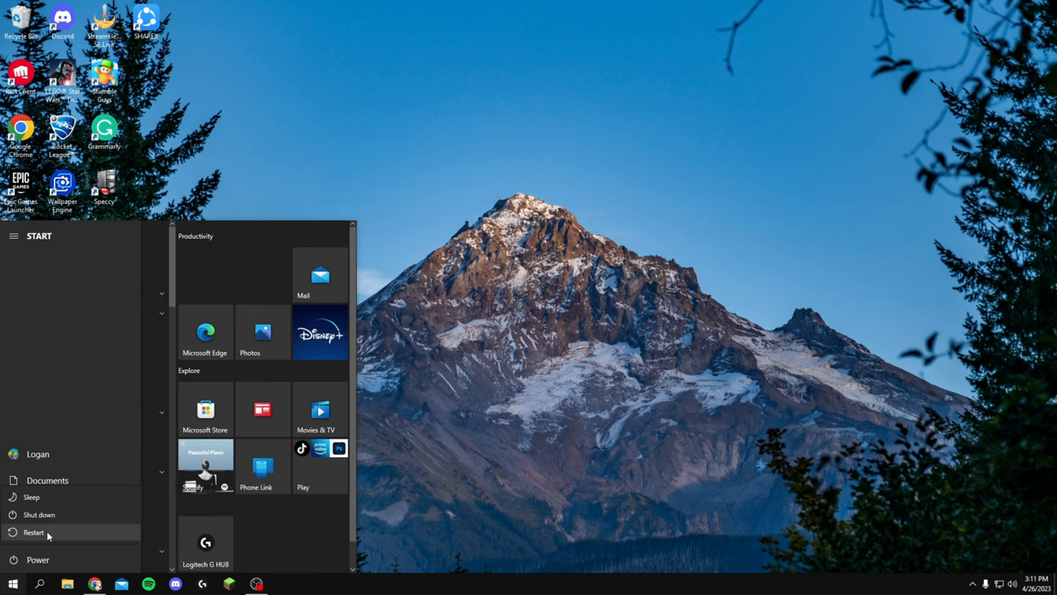
pyautogui.click(34, 532)
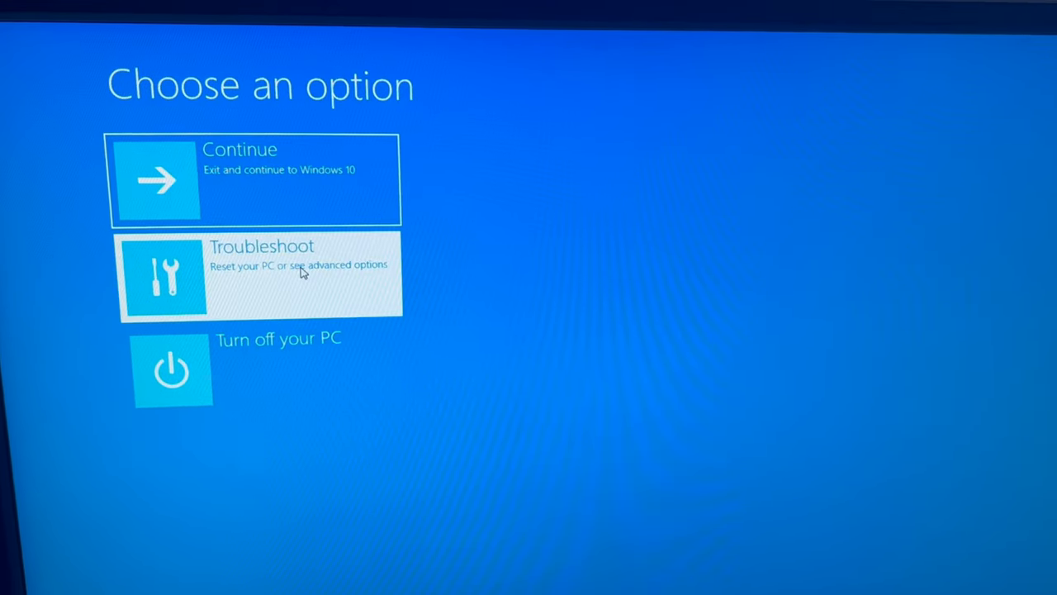
# - Choose Troubleshoot > Advanced options > UEFI Firmware Settings and restart into the BIOS
pyautogui.click(258, 275)
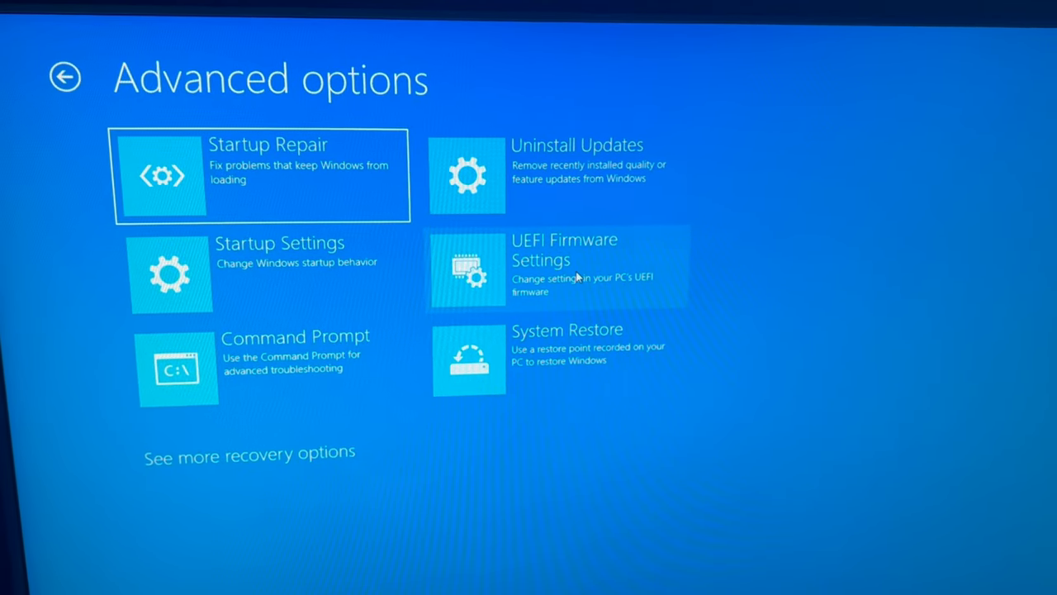
pyautogui.click(564, 260)
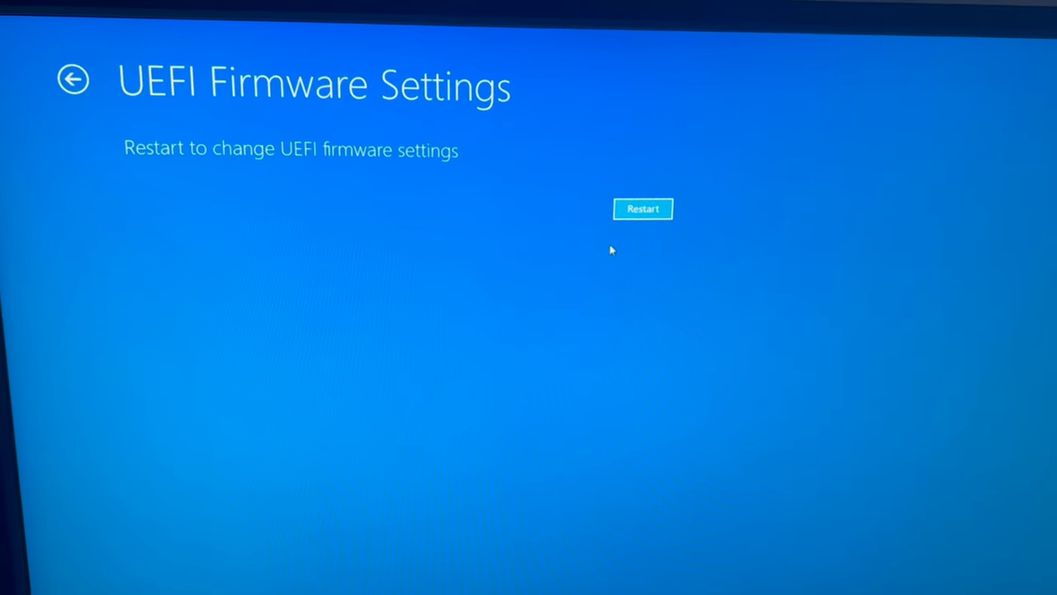
pyautogui.click(642, 208)
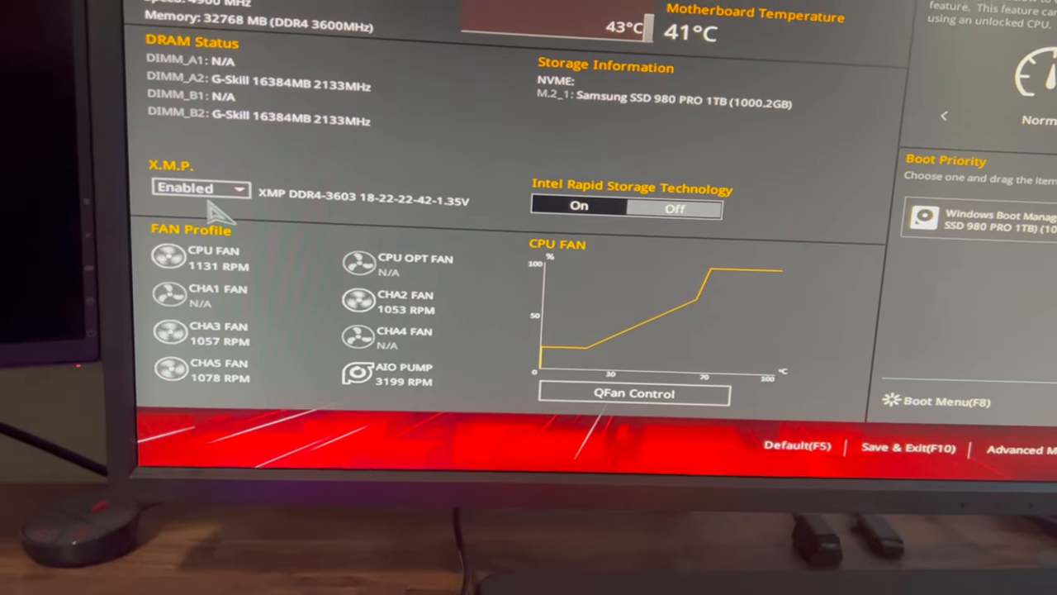
# - Enable X.M.P. with the DDR4-3603 memory profile in EZ Mode
pyautogui.click(198, 189)
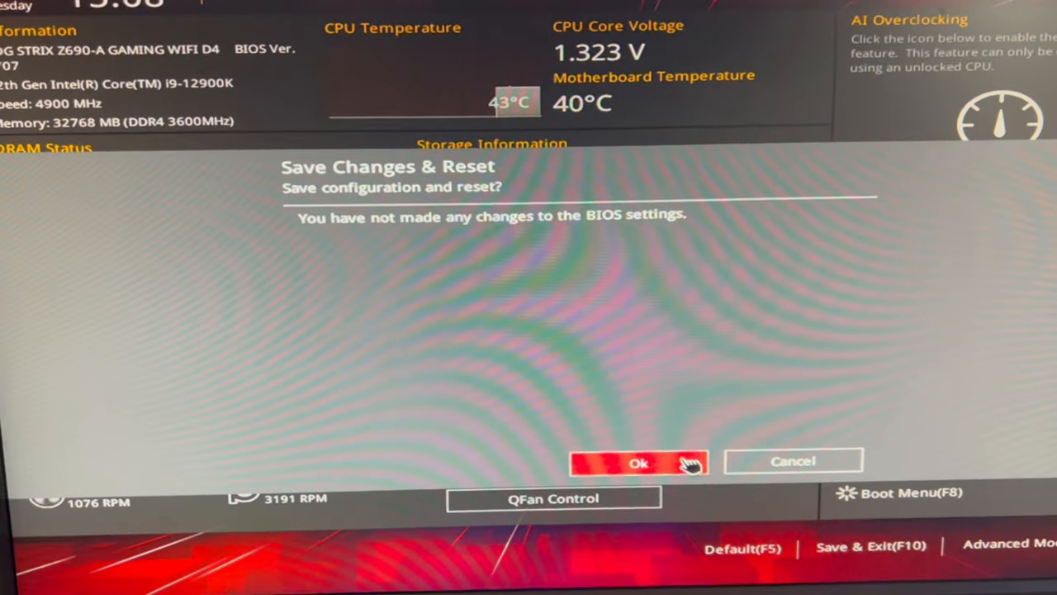
# - Confirm Save Changes & Reset so the BIOS exits and the PC reboots
pyautogui.click(638, 463)
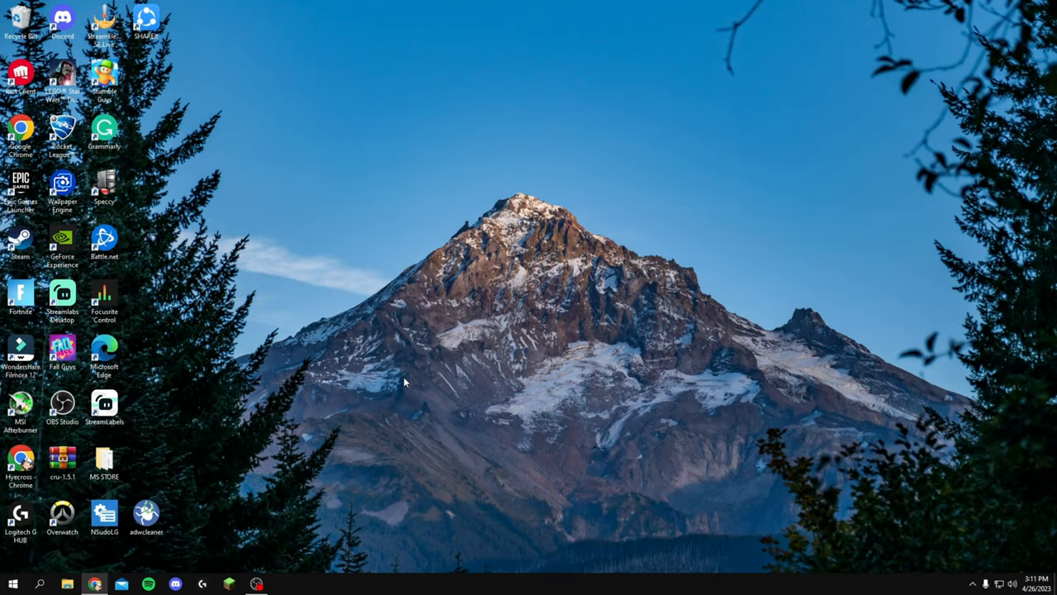